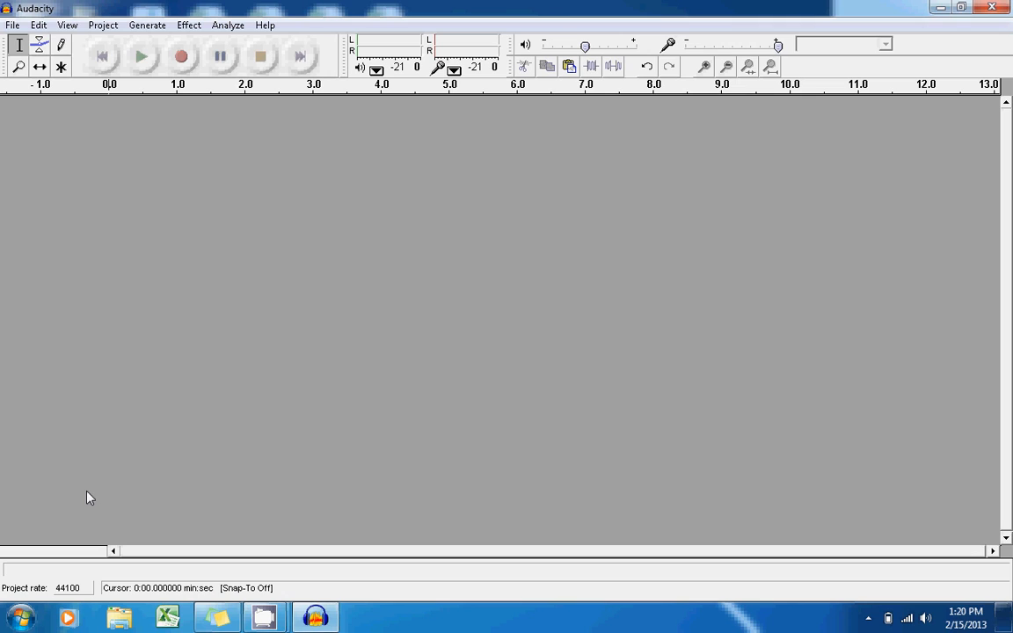
{"action": "mouse_move", "coordinate": [181, 56]}
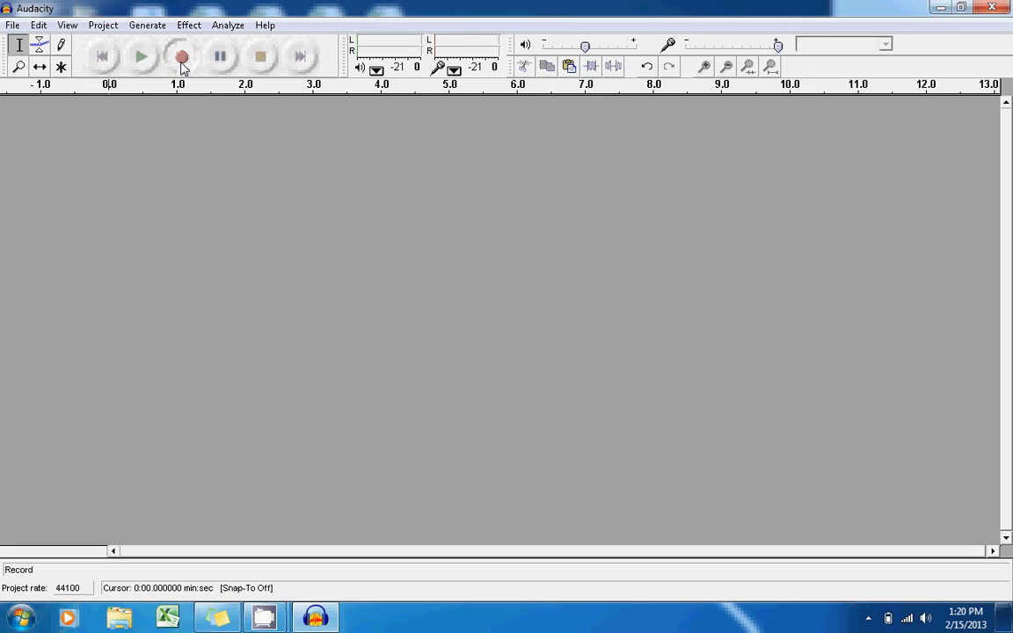
- Record a mono voice clip of about nine seconds, then stop the recording
{"action": "left_click", "coordinate": [181, 57]}
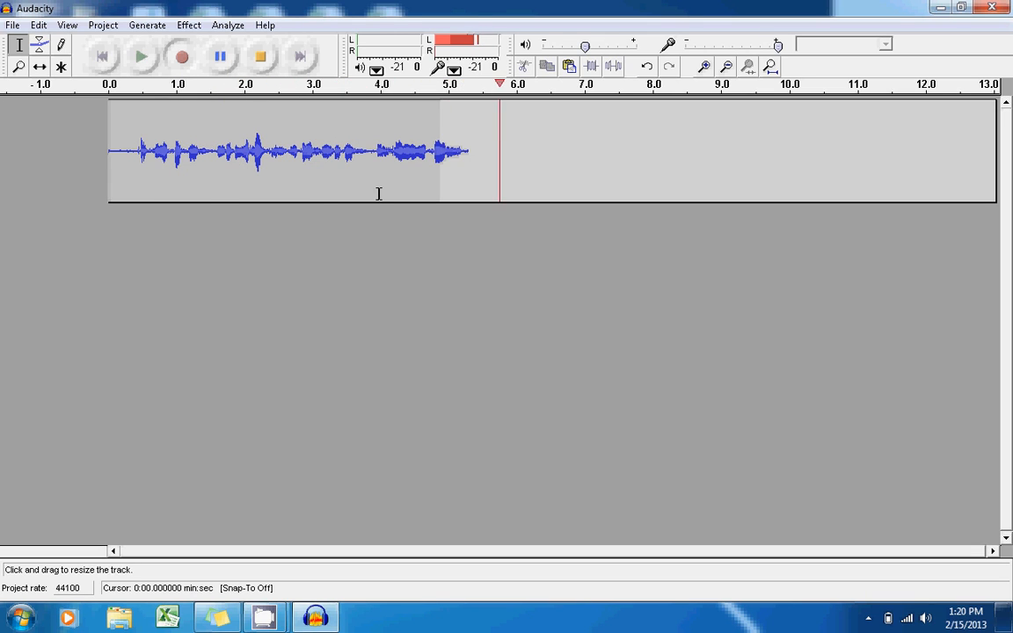
{"action": "left_click", "coordinate": [261, 56]}
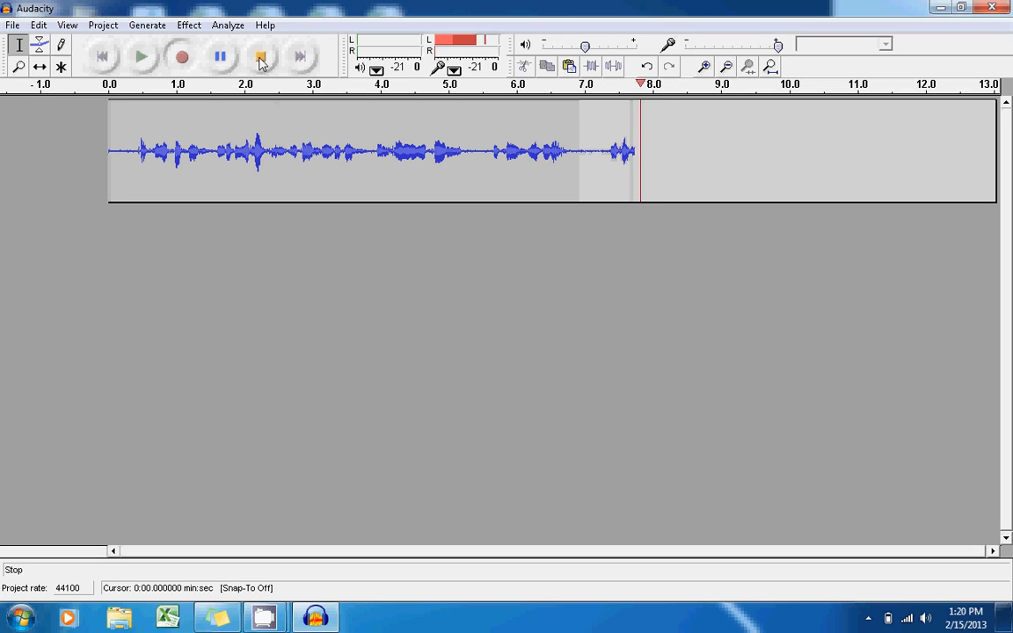
{"action": "left_click", "coordinate": [261, 56]}
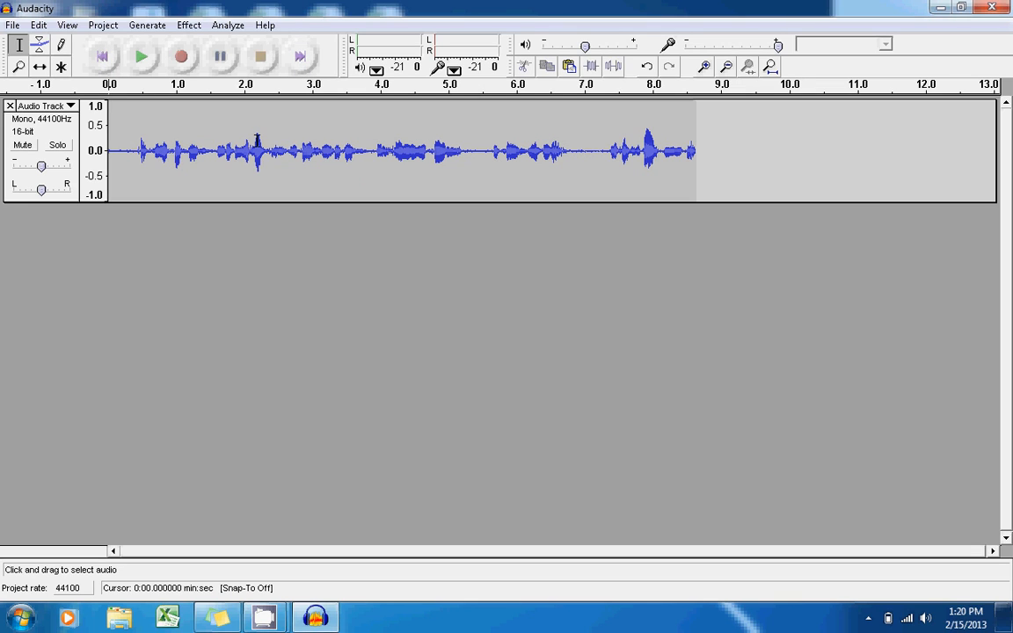
{"action": "mouse_move", "coordinate": [160, 123]}
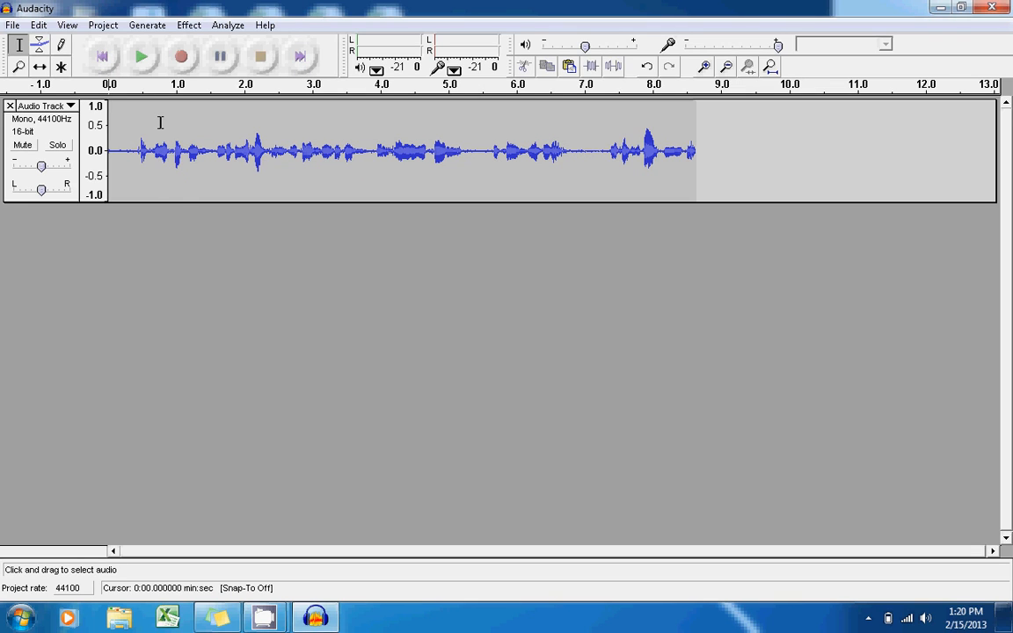
{"action": "mouse_move", "coordinate": [197, 258]}
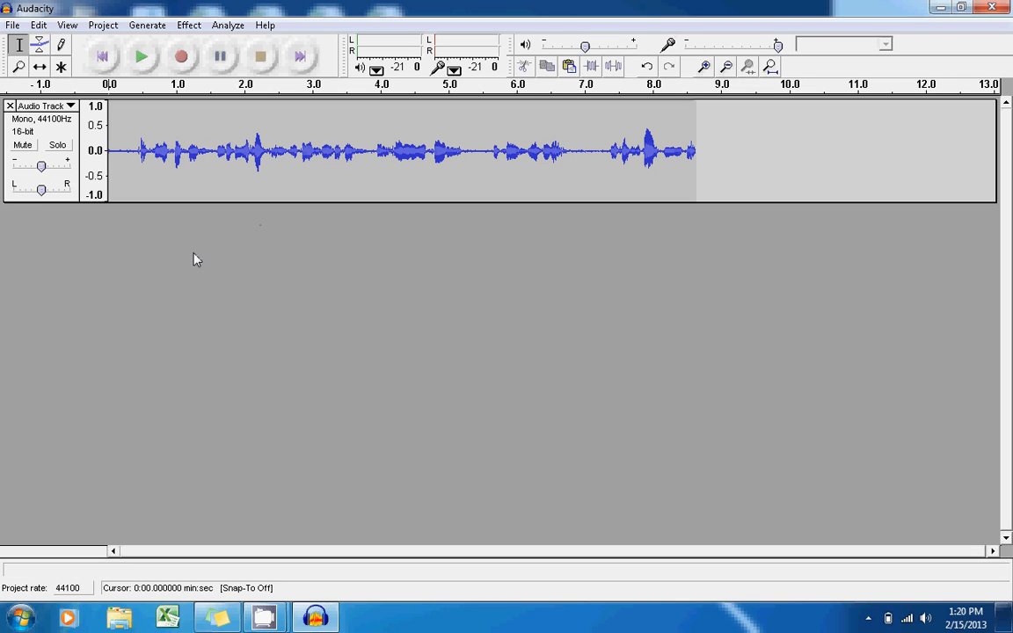
{"action": "mouse_move", "coordinate": [225, 313]}
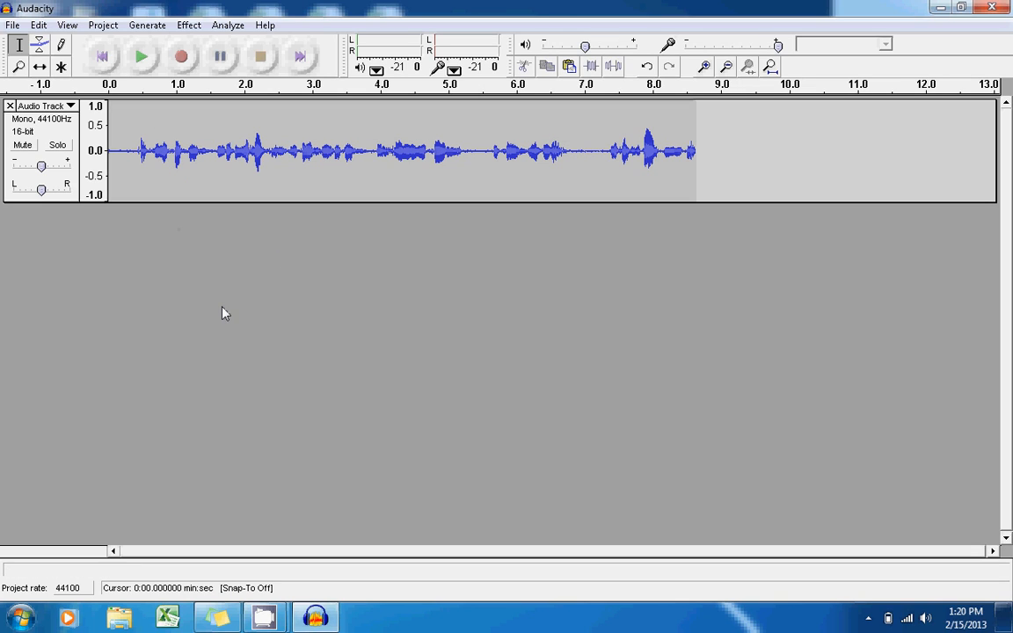
{"action": "mouse_move", "coordinate": [255, 192]}
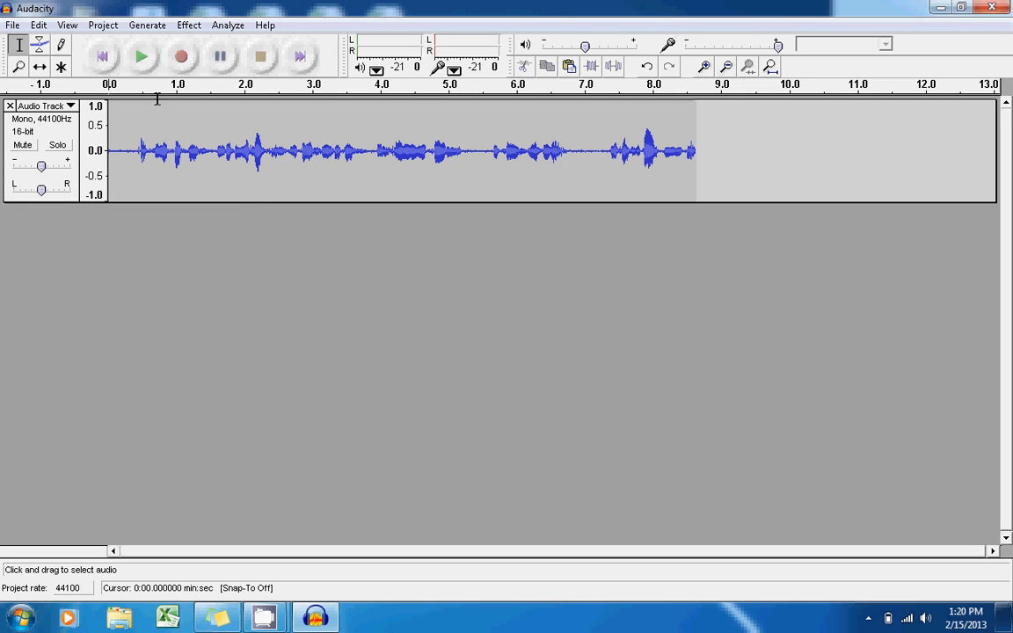
{"action": "left_click", "coordinate": [141, 56]}
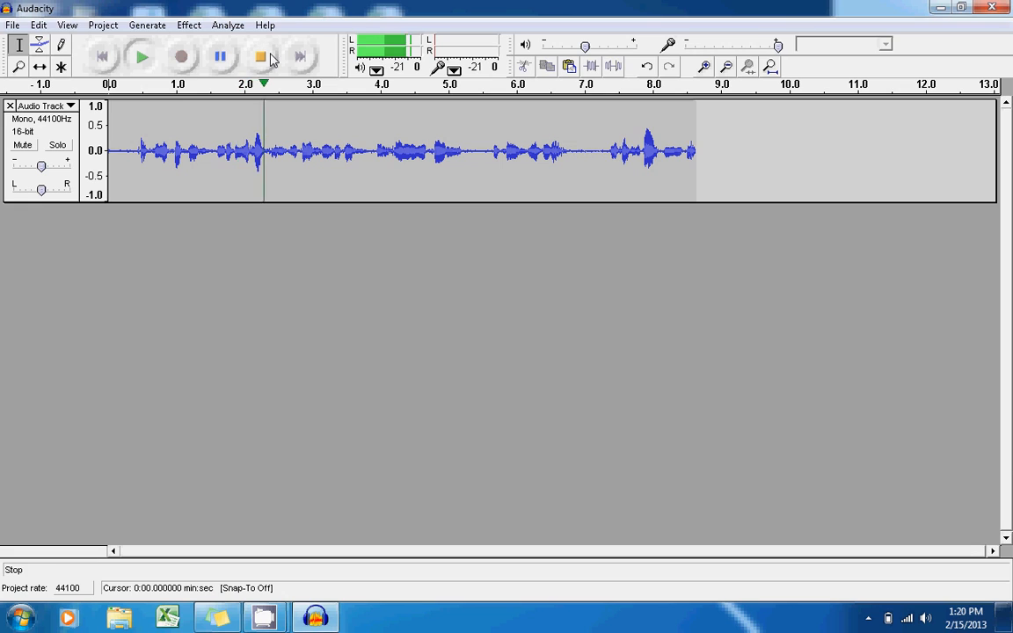
{"action": "left_click", "coordinate": [260, 56]}
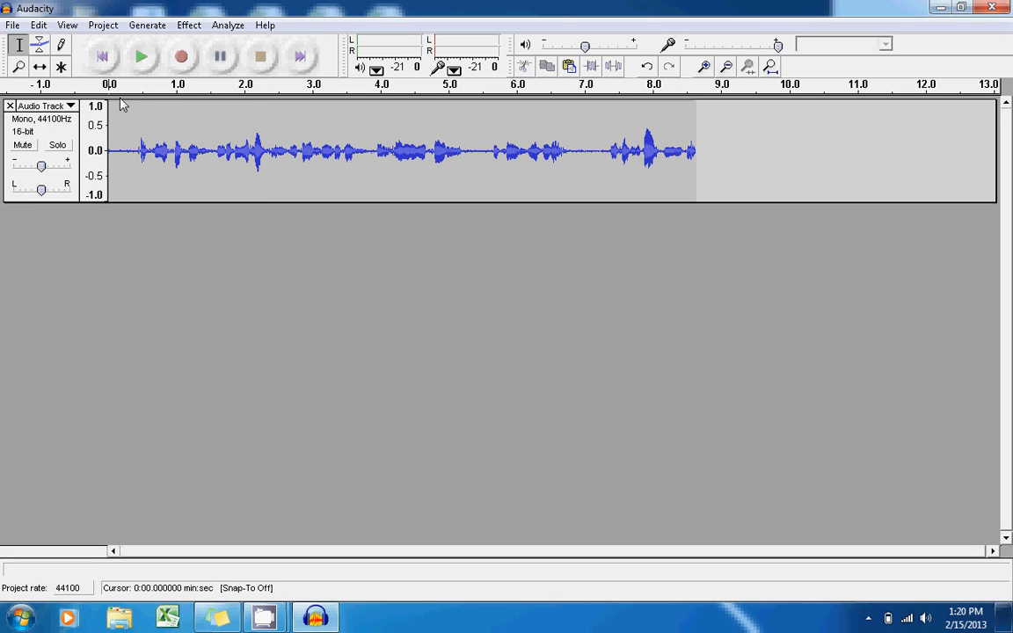
{"action": "mouse_move", "coordinate": [327, 196]}
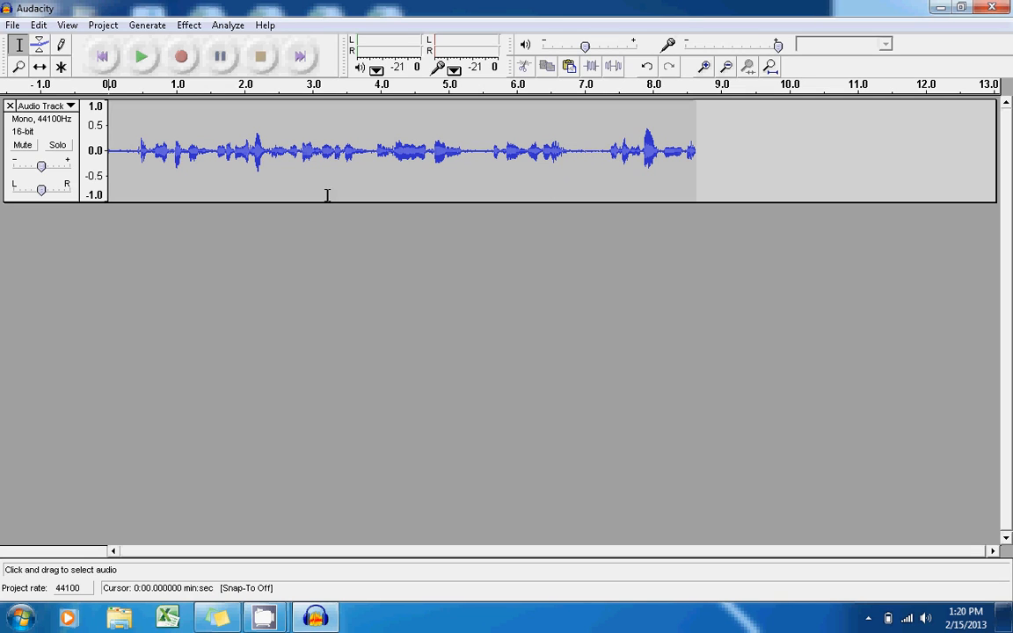
{"action": "mouse_move", "coordinate": [205, 169]}
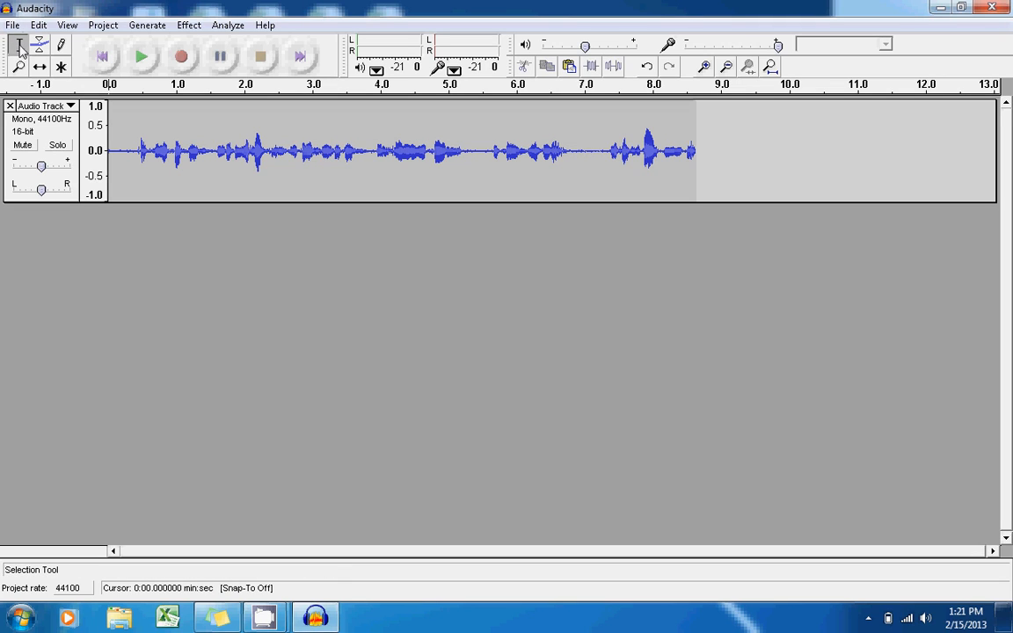
- Select the voice from about 1.0 to 2.5 seconds and play back just that stretch
{"action": "left_click_drag", "start_coordinate": [179, 149], "coordinate": [204, 150]}
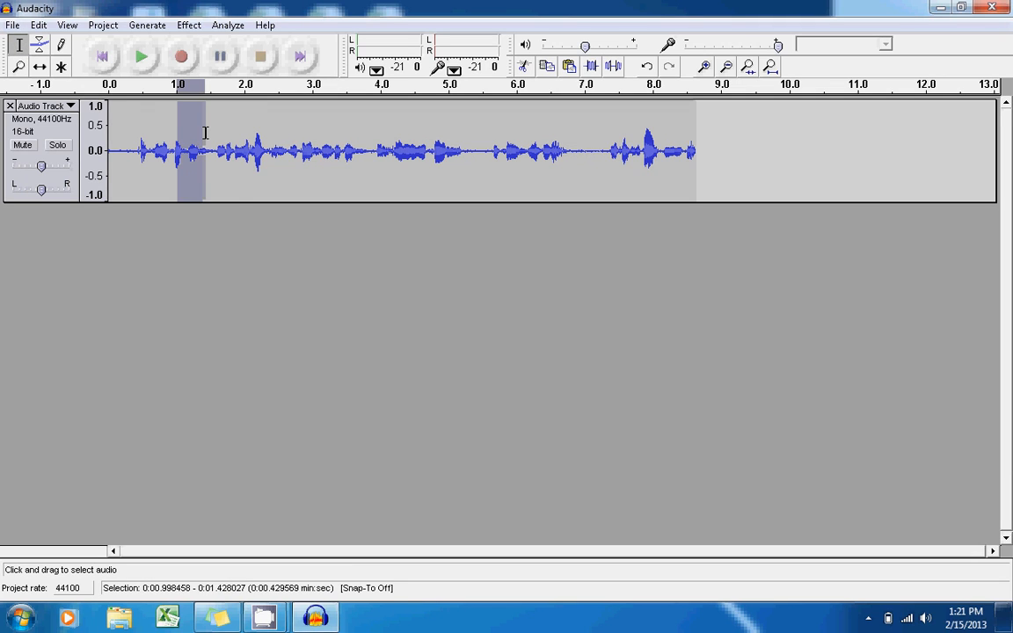
{"action": "left_click_drag", "start_coordinate": [203, 150], "coordinate": [274, 149]}
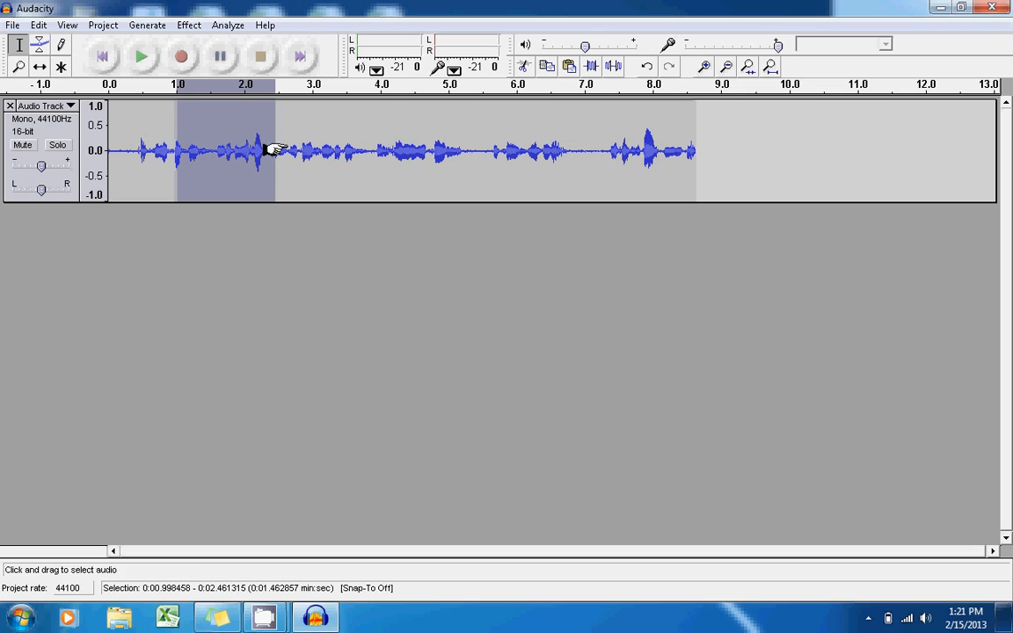
{"action": "mouse_move", "coordinate": [141, 57]}
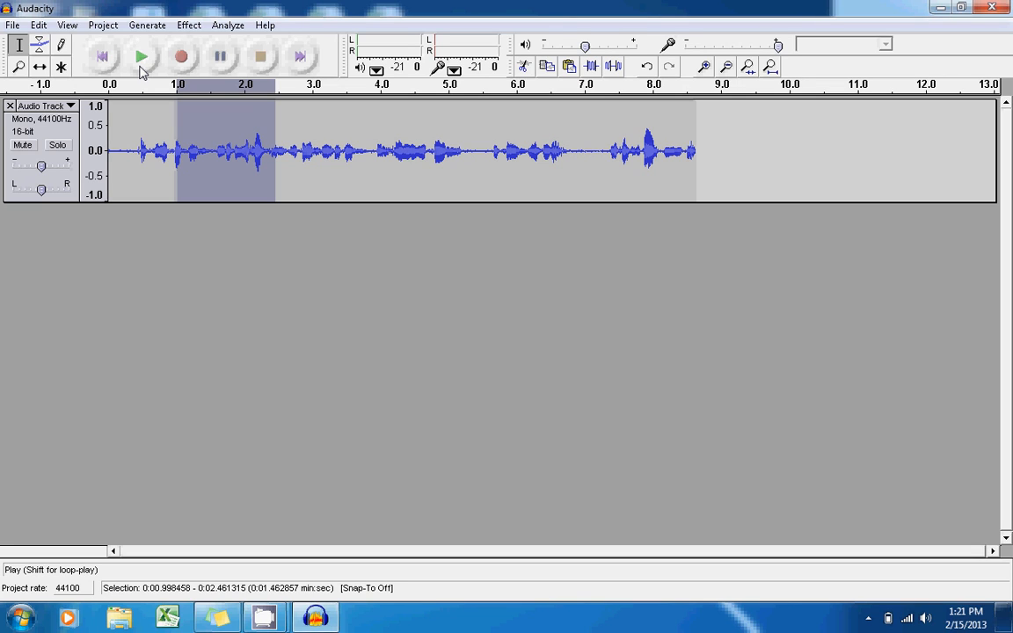
{"action": "left_click", "coordinate": [141, 57]}
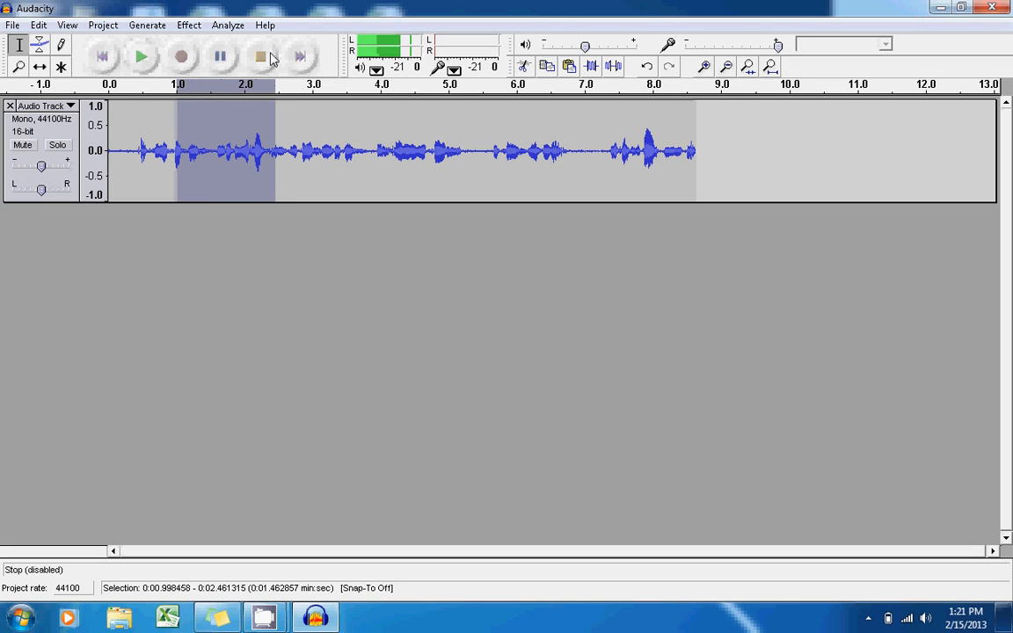
{"action": "left_click", "coordinate": [260, 56]}
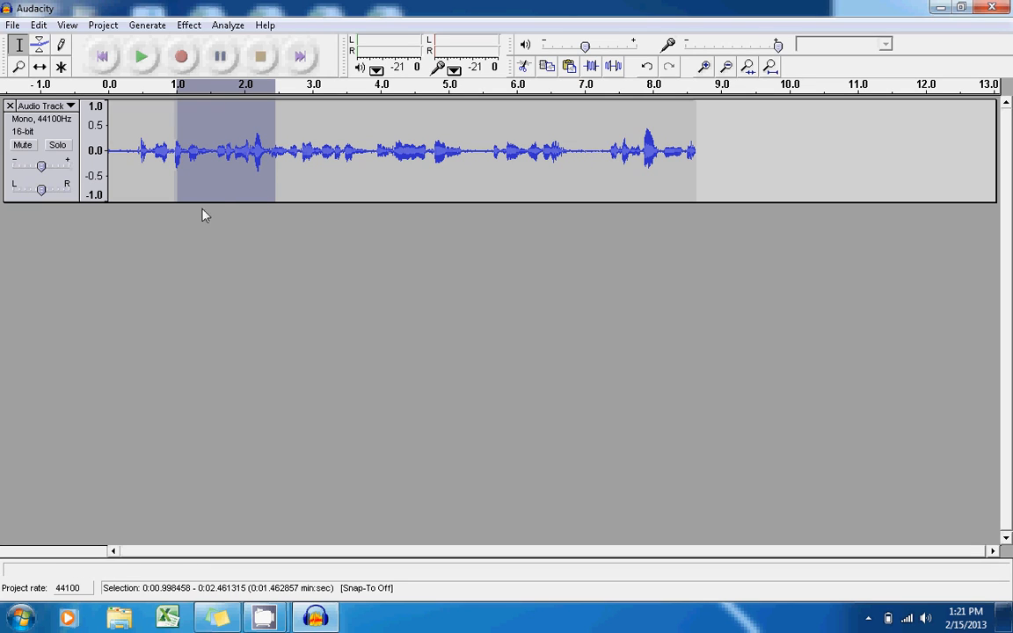
{"action": "mouse_move", "coordinate": [232, 215]}
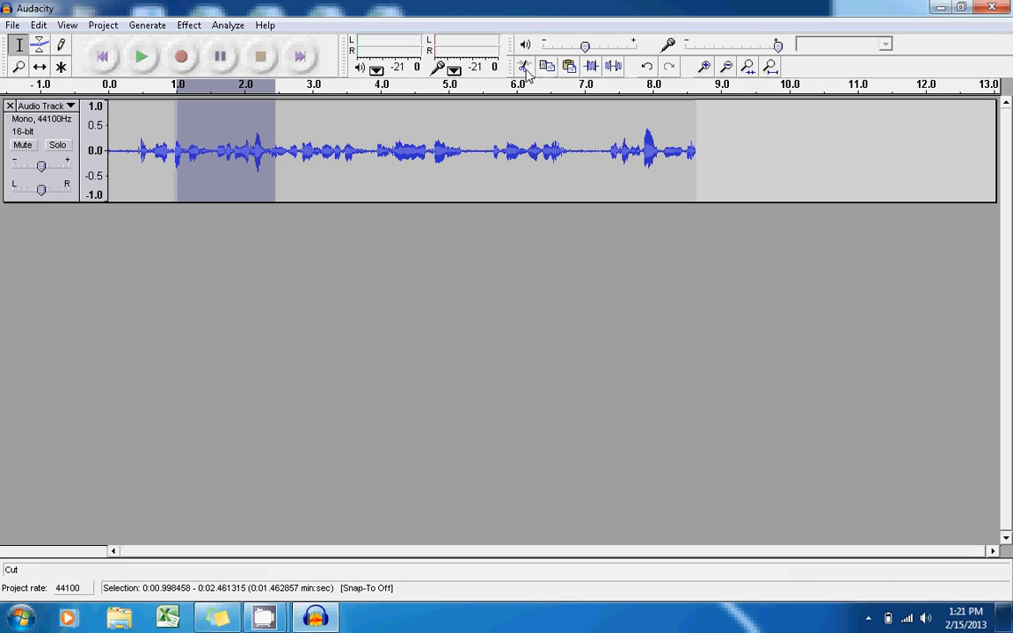
{"action": "left_click", "coordinate": [524, 66]}
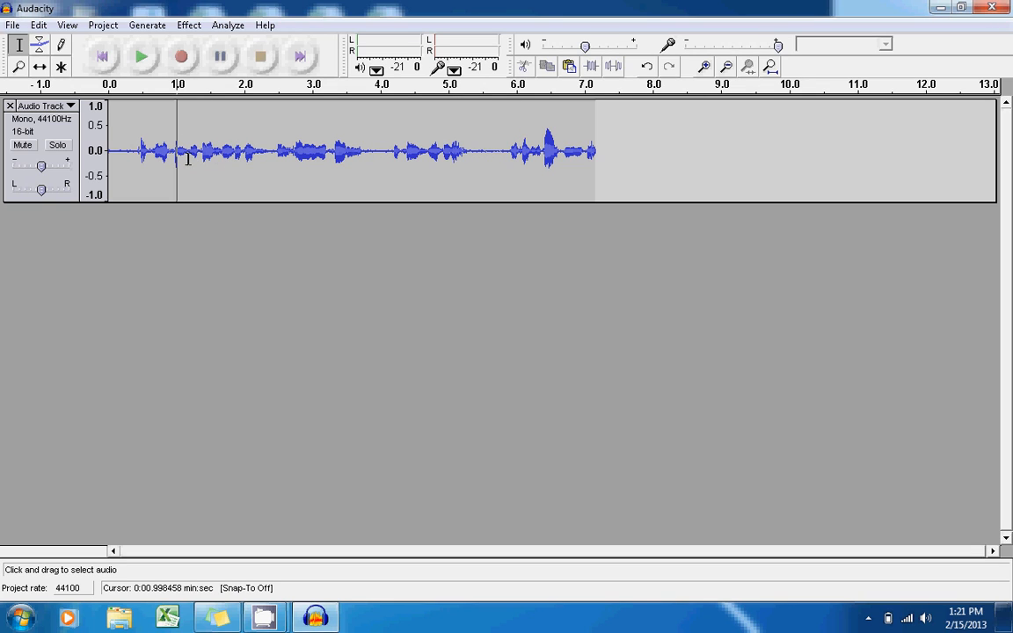
{"action": "mouse_move", "coordinate": [165, 148]}
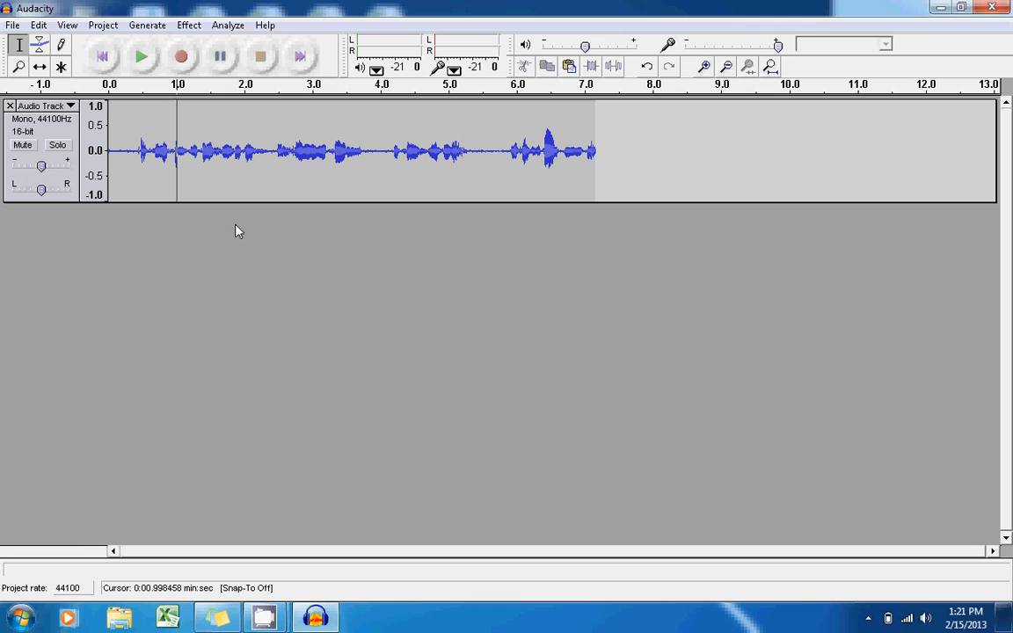
{"action": "left_click", "coordinate": [38, 25]}
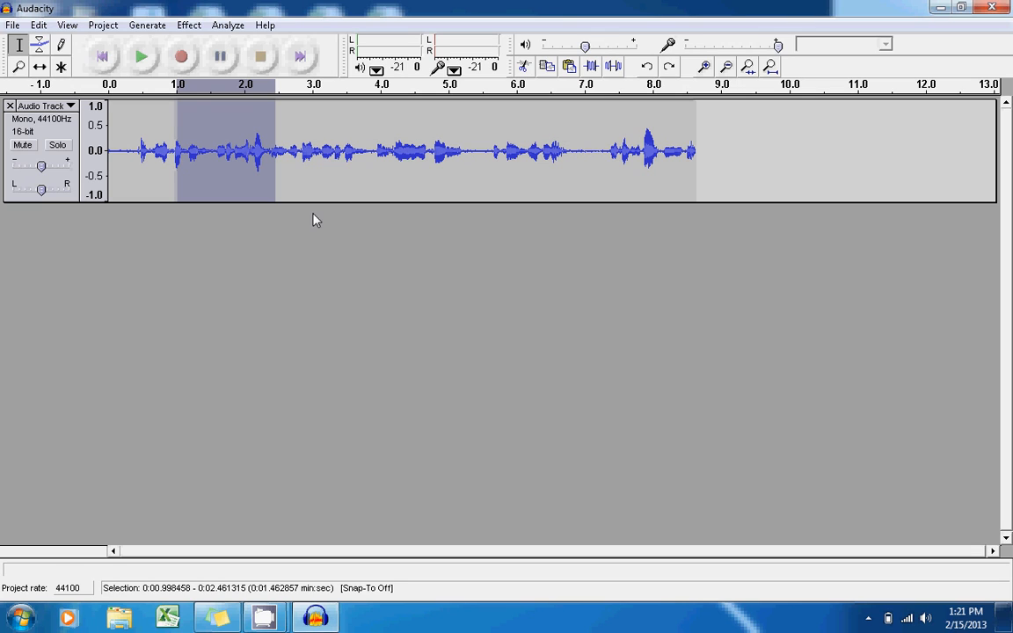
{"action": "mouse_move", "coordinate": [341, 276]}
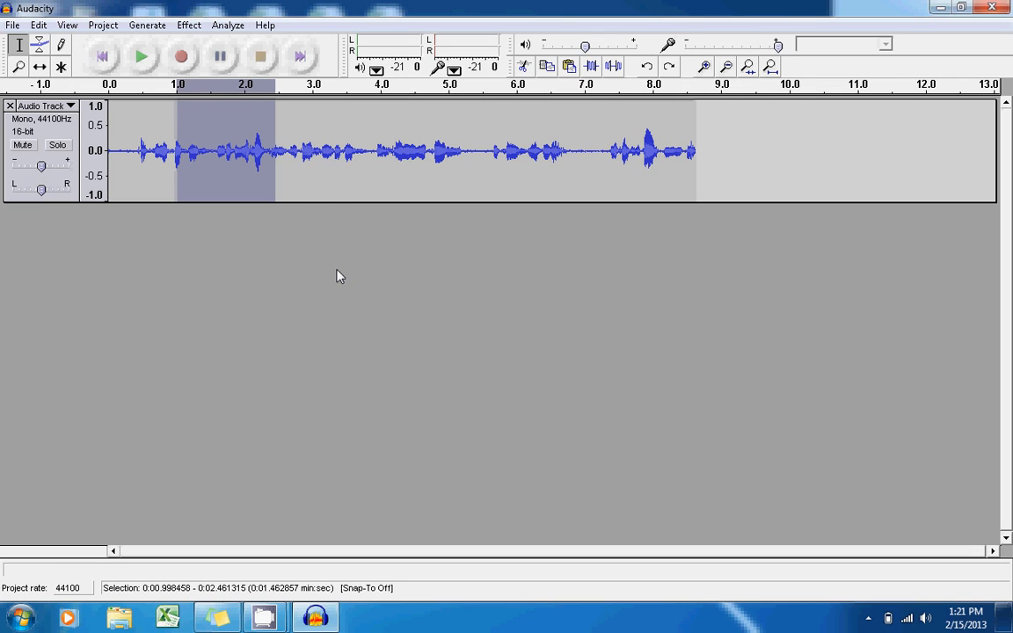
{"action": "mouse_move", "coordinate": [236, 239]}
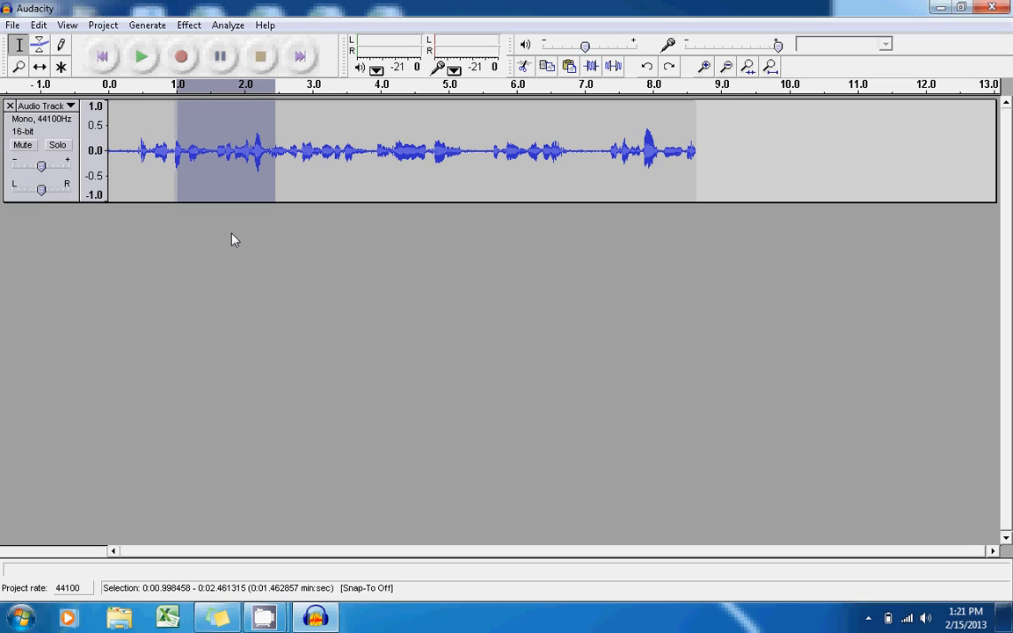
{"action": "mouse_move", "coordinate": [545, 63]}
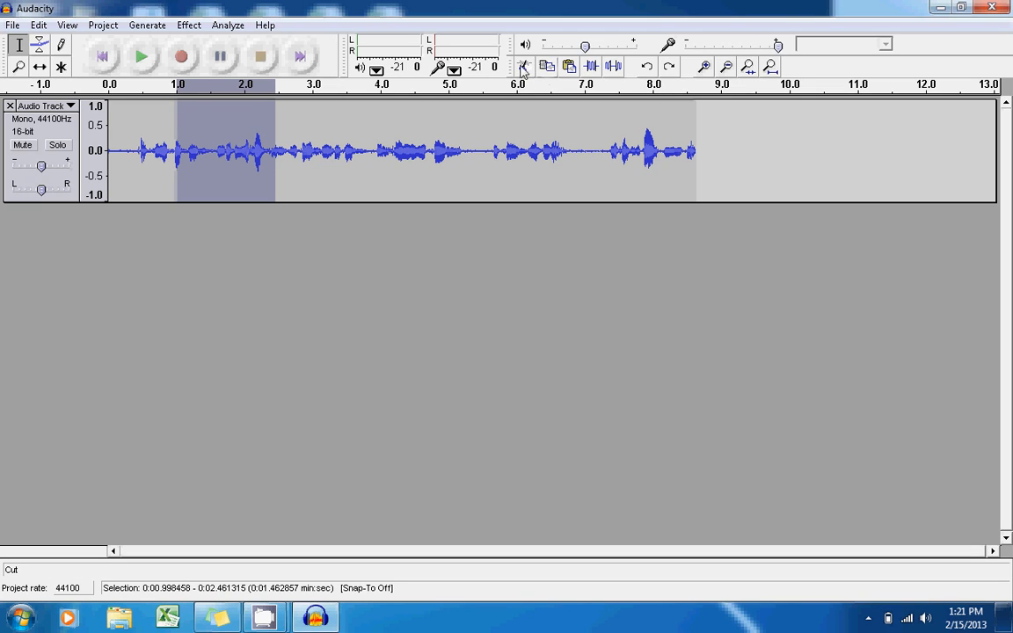
{"action": "left_click", "coordinate": [546, 67]}
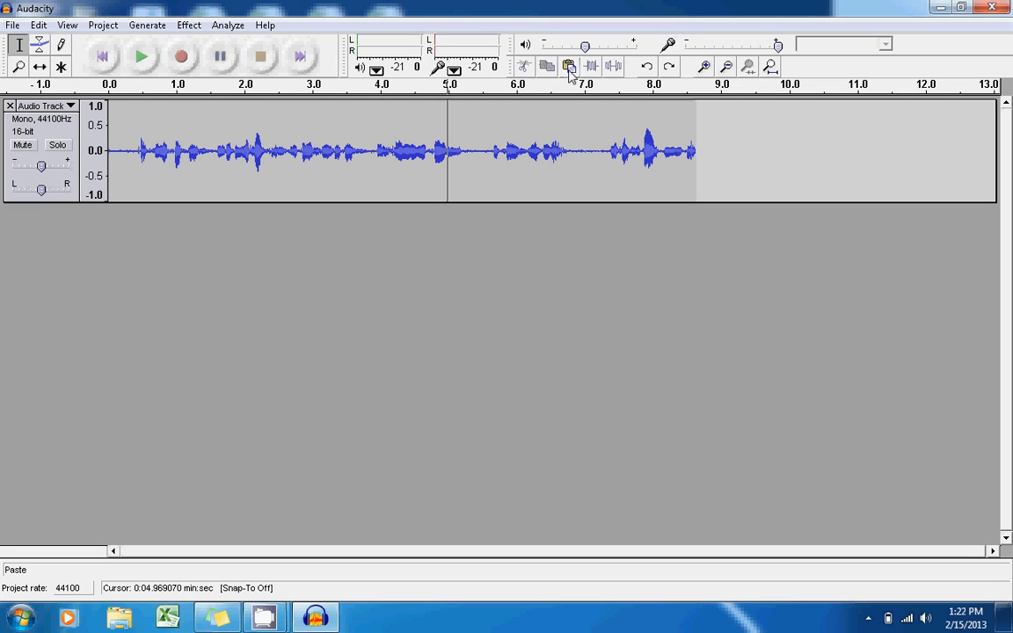
{"action": "left_click_drag", "start_coordinate": [446, 155], "coordinate": [545, 155]}
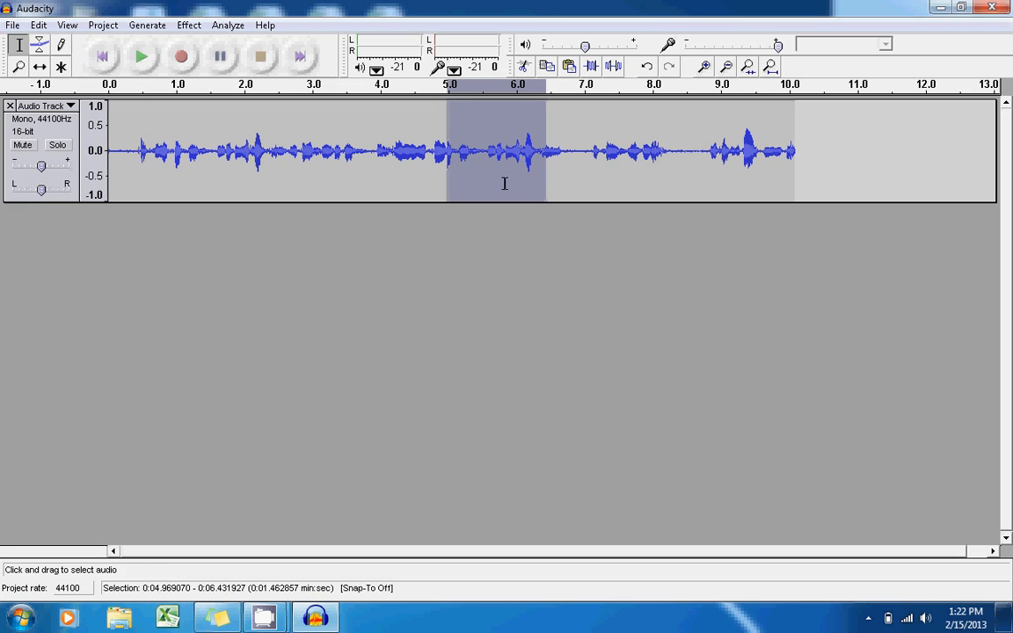
{"action": "mouse_move", "coordinate": [514, 236]}
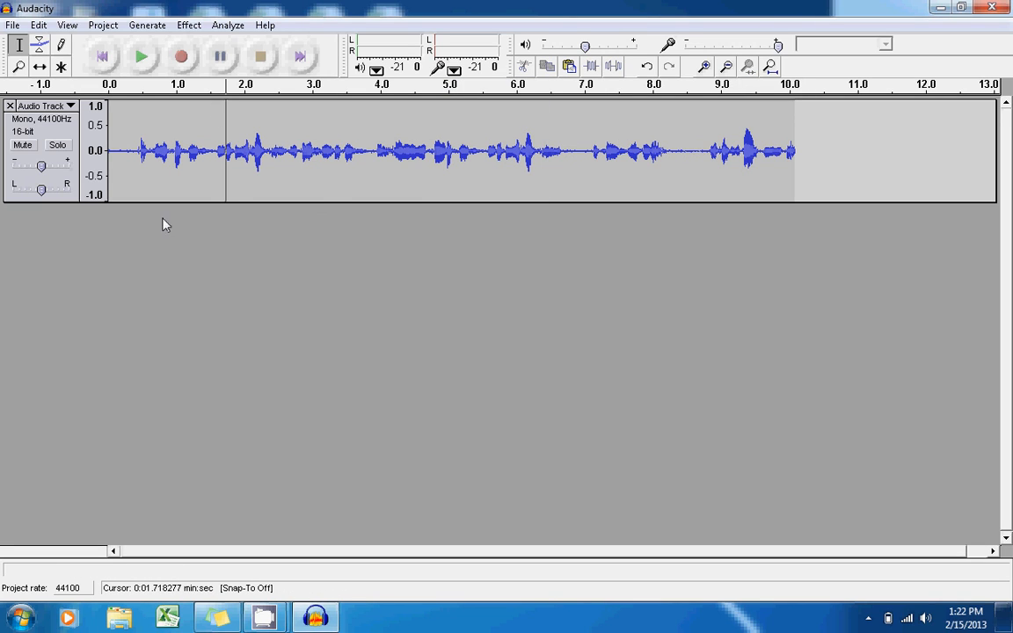
{"action": "mouse_move", "coordinate": [155, 148]}
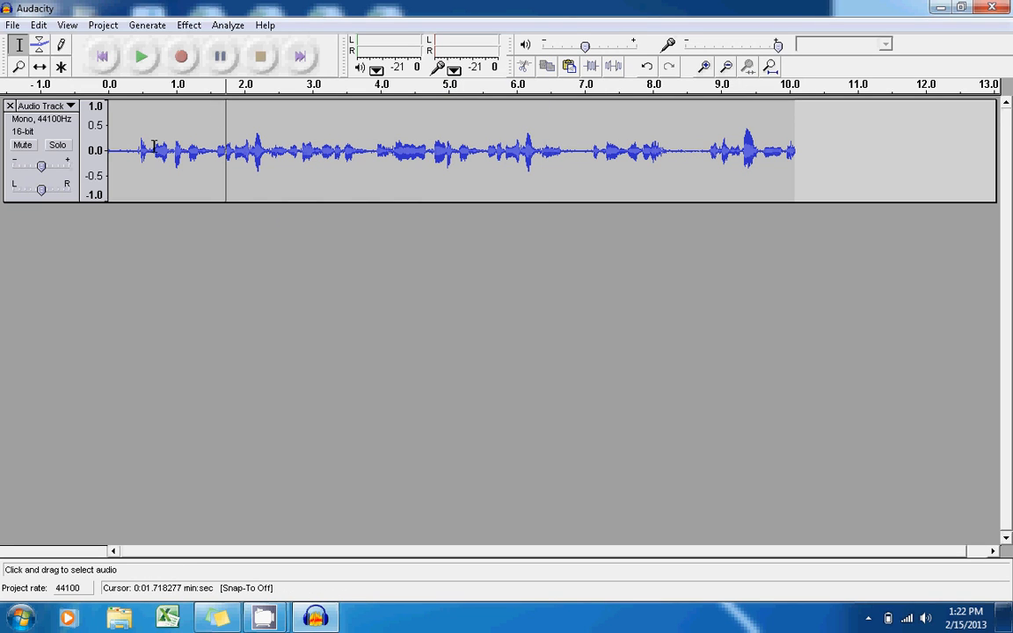
{"action": "mouse_move", "coordinate": [119, 134]}
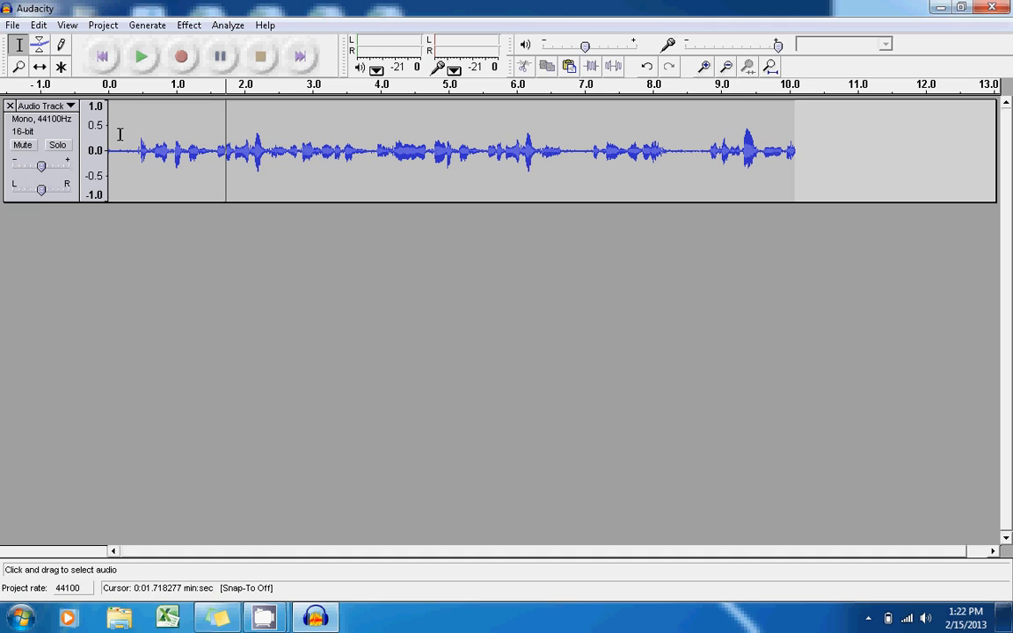
- Select roughly the first three seconds of the voice track and bring up the Effect menu
{"action": "left_click_drag", "start_coordinate": [134, 151], "coordinate": [325, 152]}
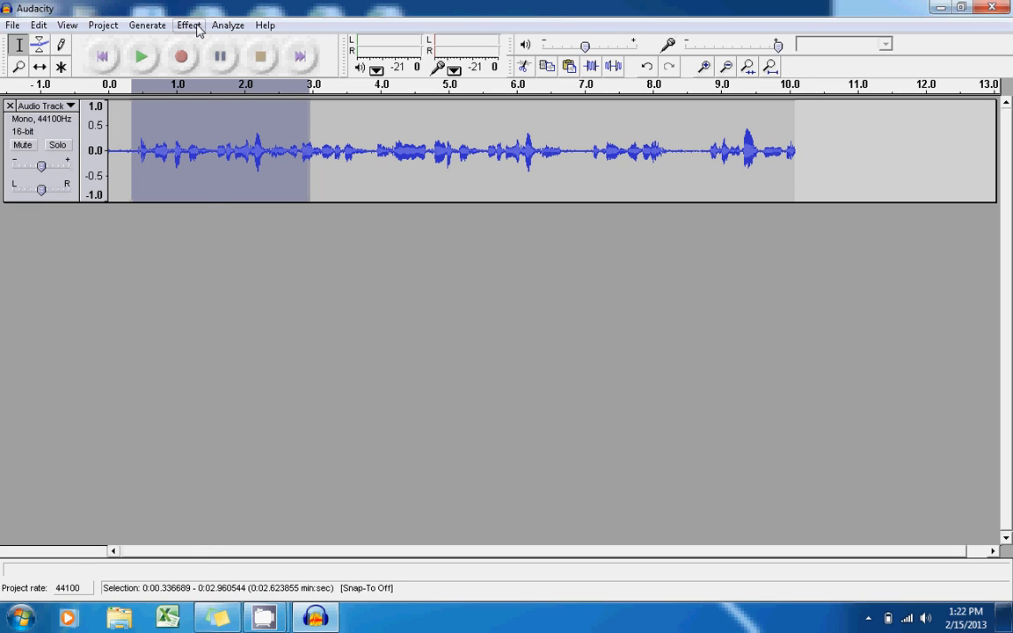
{"action": "left_click", "coordinate": [188, 25]}
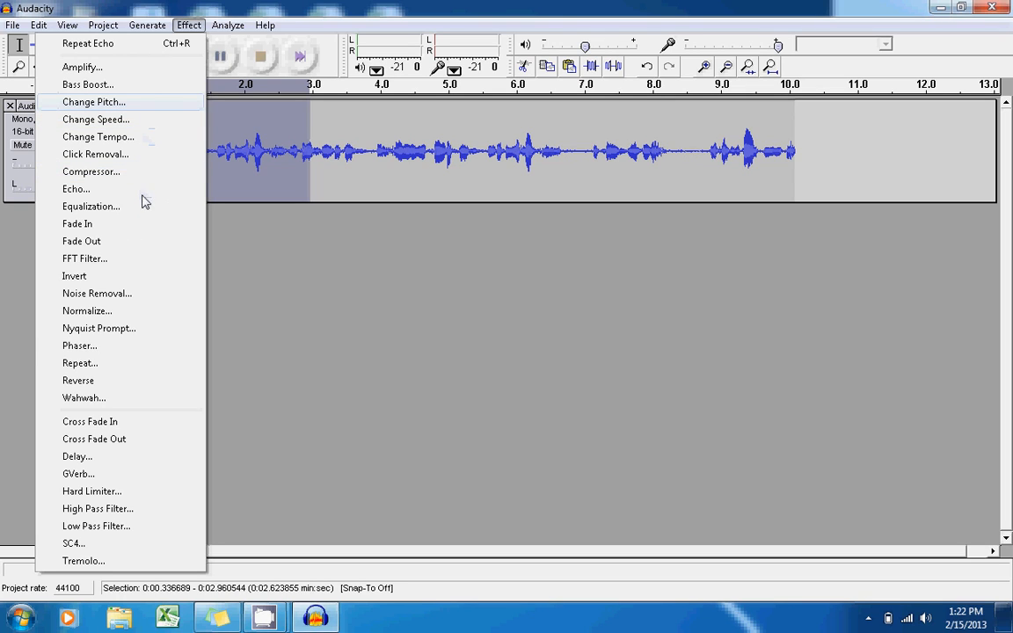
{"action": "mouse_move", "coordinate": [130, 439]}
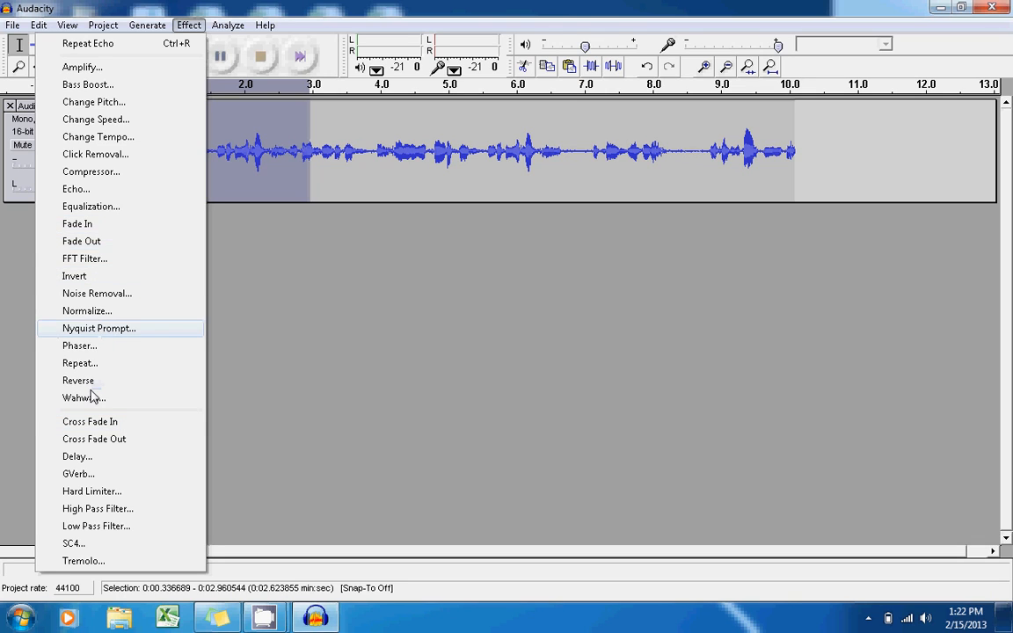
{"action": "mouse_move", "coordinate": [95, 396]}
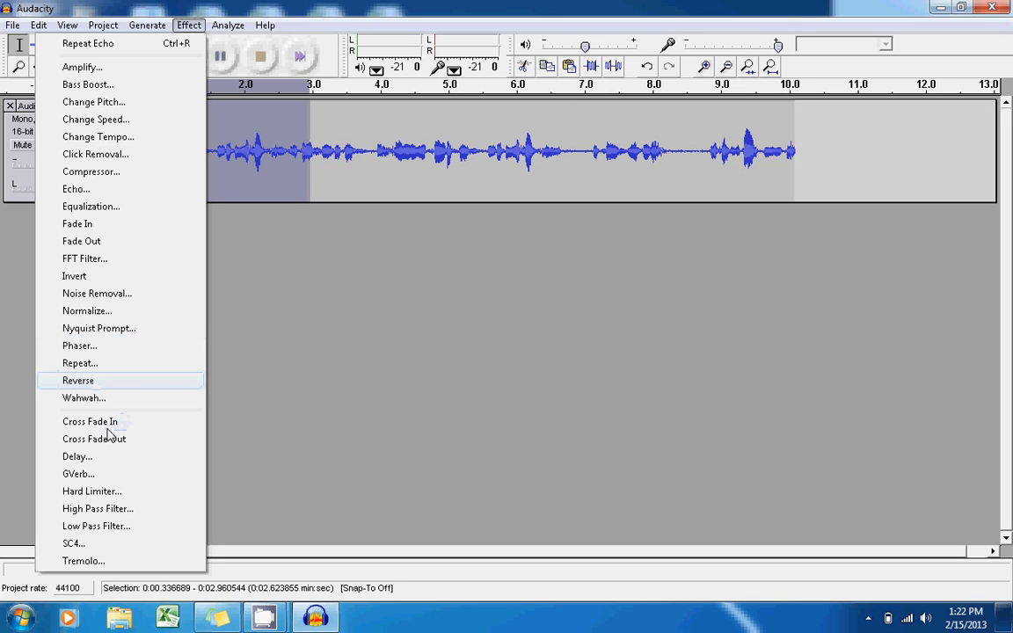
{"action": "mouse_move", "coordinate": [137, 282]}
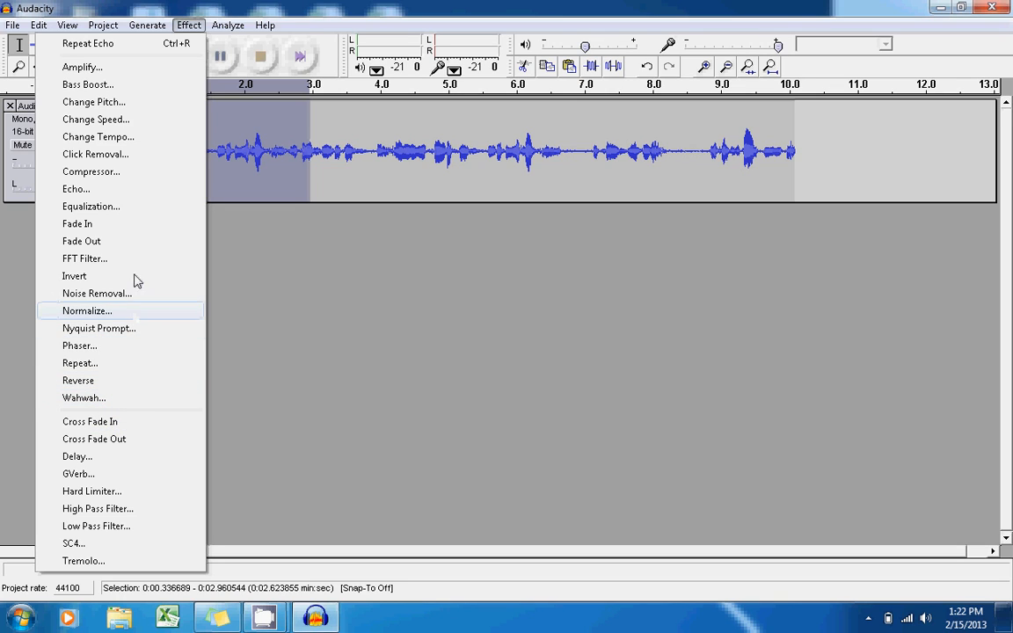
- Apply an Echo with decay factor 0.5 to the selected opening seconds
{"action": "left_click", "coordinate": [75, 188]}
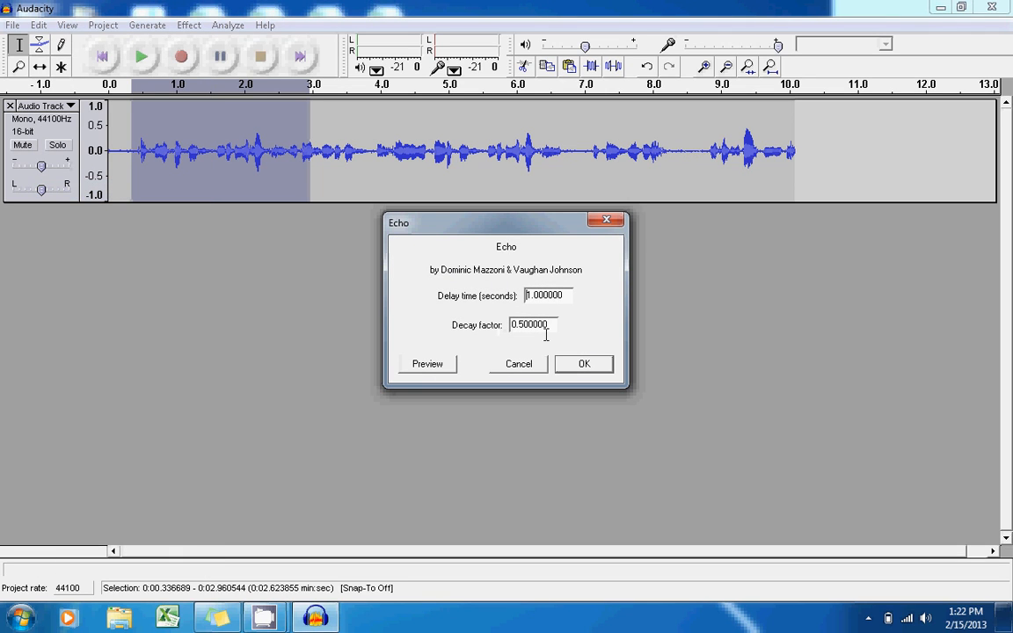
{"action": "left_click", "coordinate": [583, 362]}
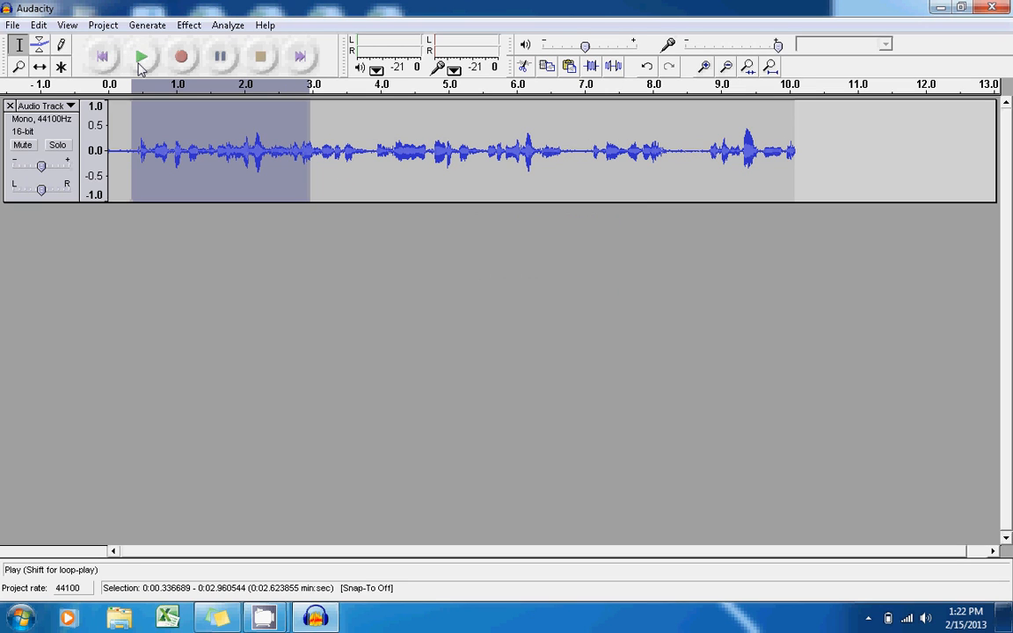
{"action": "left_click", "coordinate": [140, 57]}
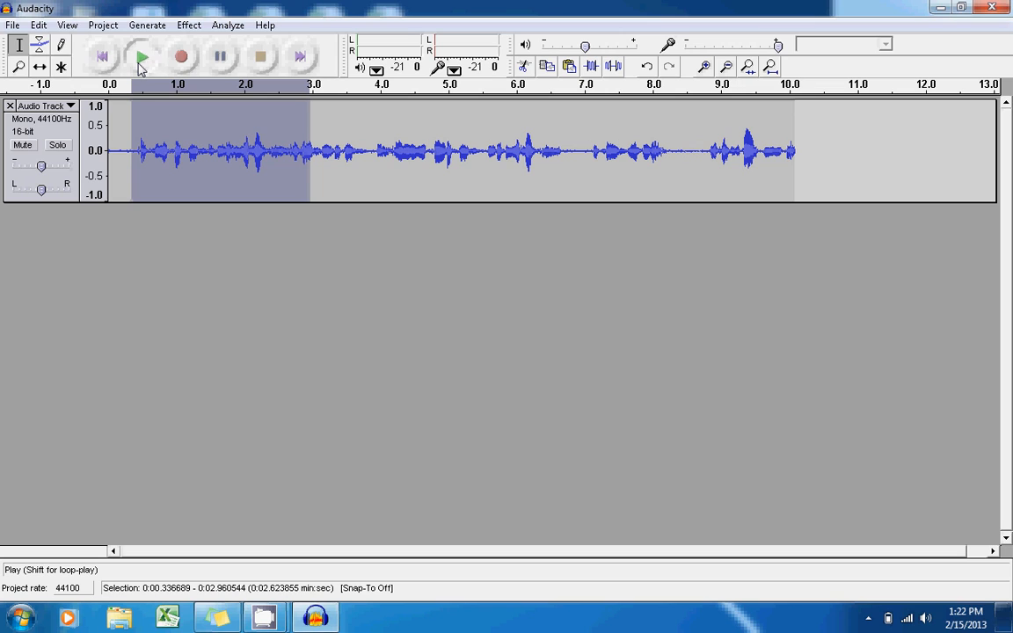
{"action": "left_click", "coordinate": [140, 56]}
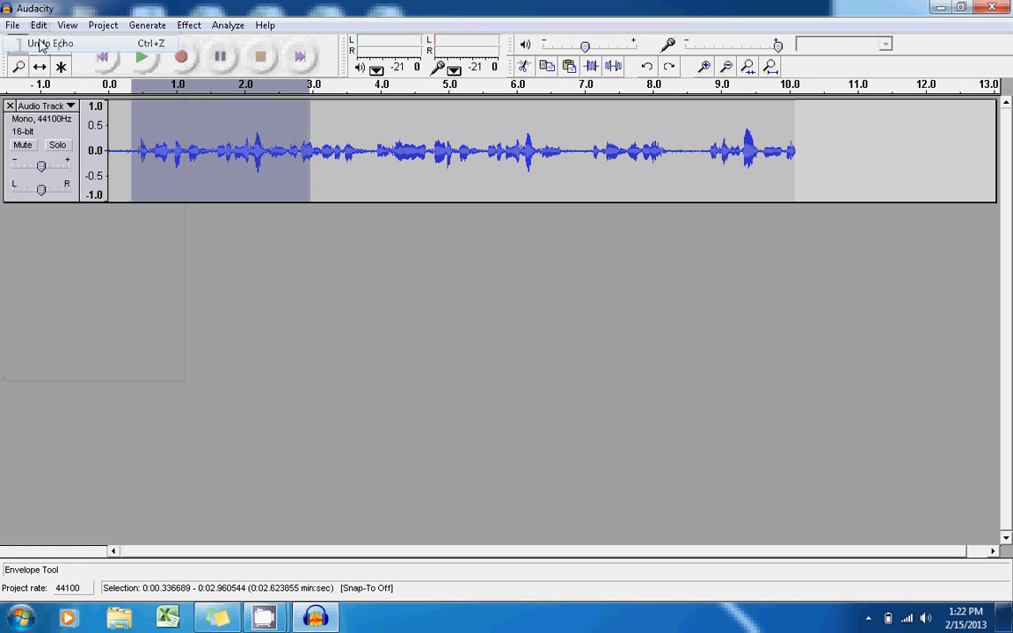
{"action": "left_click", "coordinate": [188, 24]}
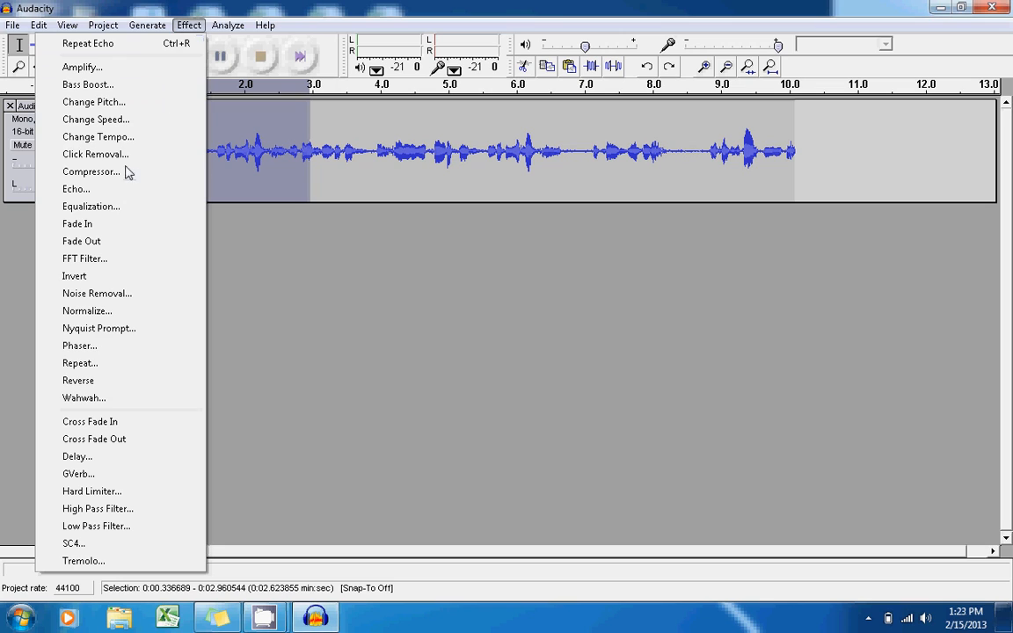
{"action": "mouse_move", "coordinate": [324, 202]}
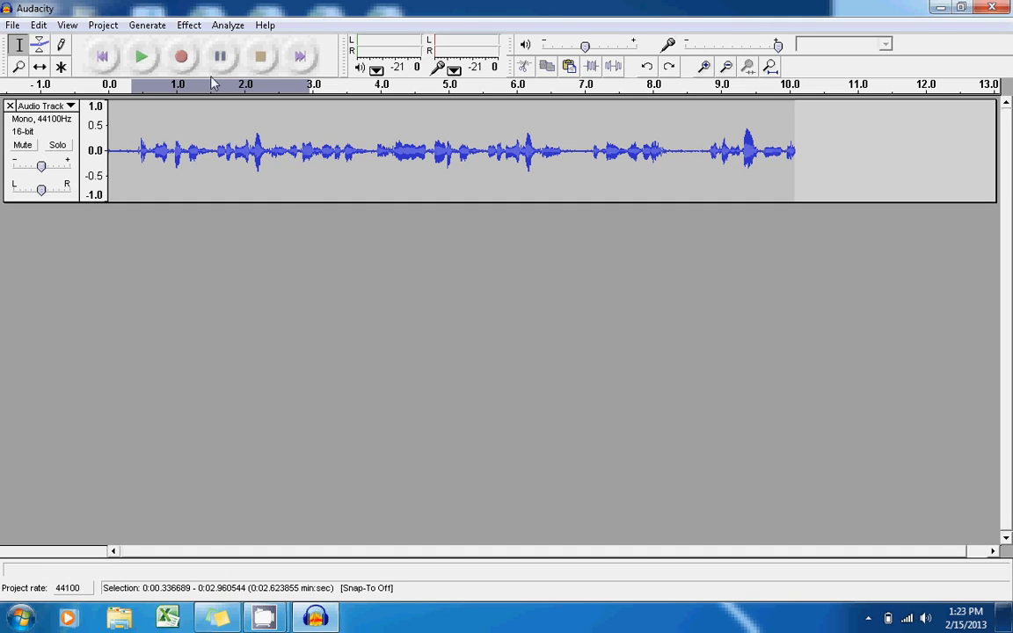
{"action": "mouse_move", "coordinate": [193, 271]}
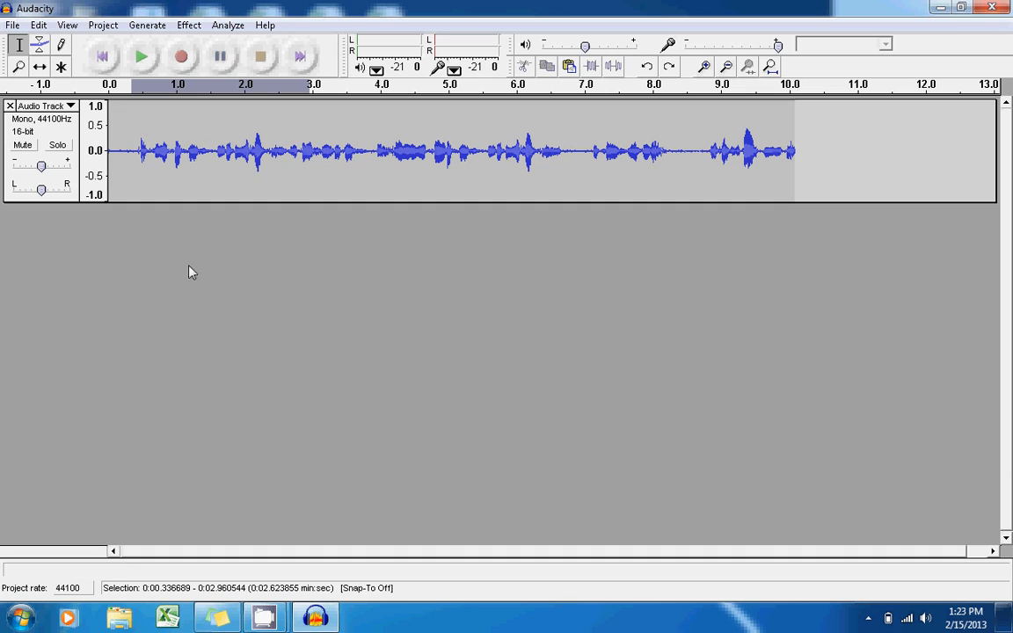
{"action": "mouse_move", "coordinate": [237, 251]}
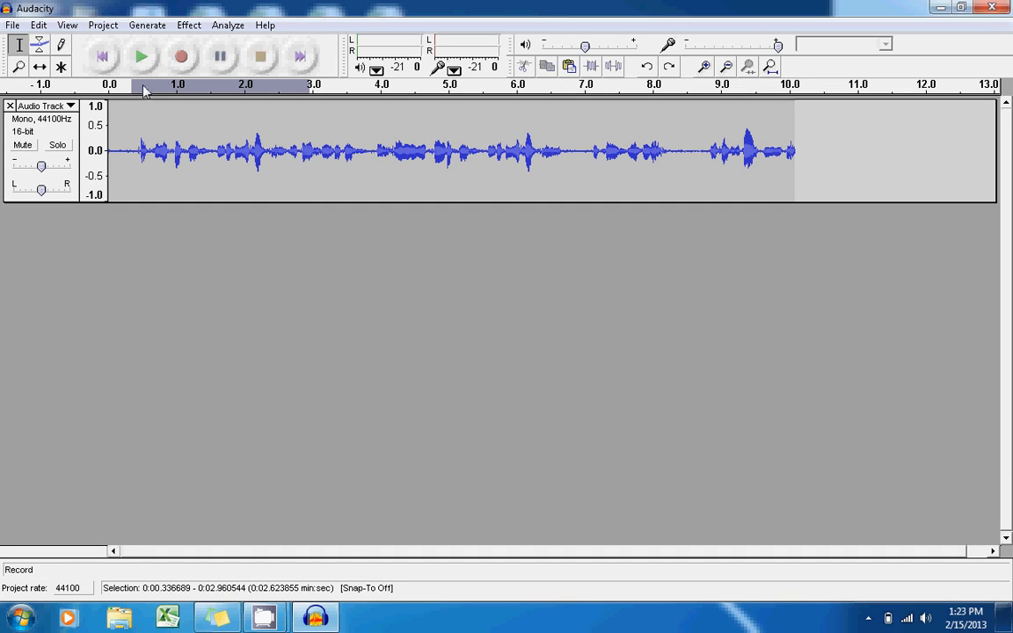
- Record a second voice take of about five seconds beneath the original and play it back
{"action": "left_click", "coordinate": [181, 57]}
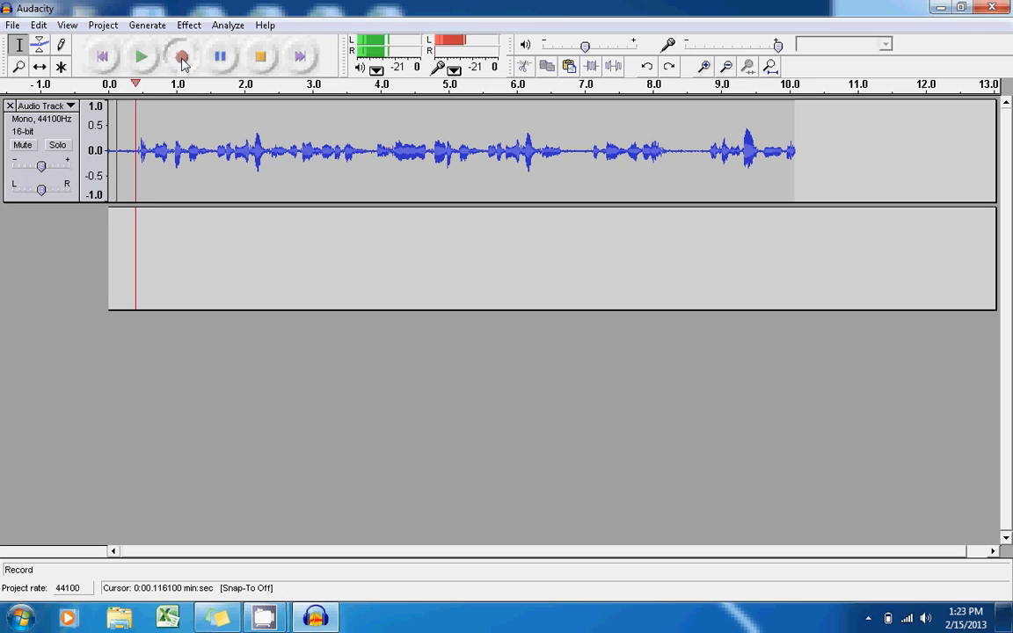
{"action": "left_click", "coordinate": [181, 56]}
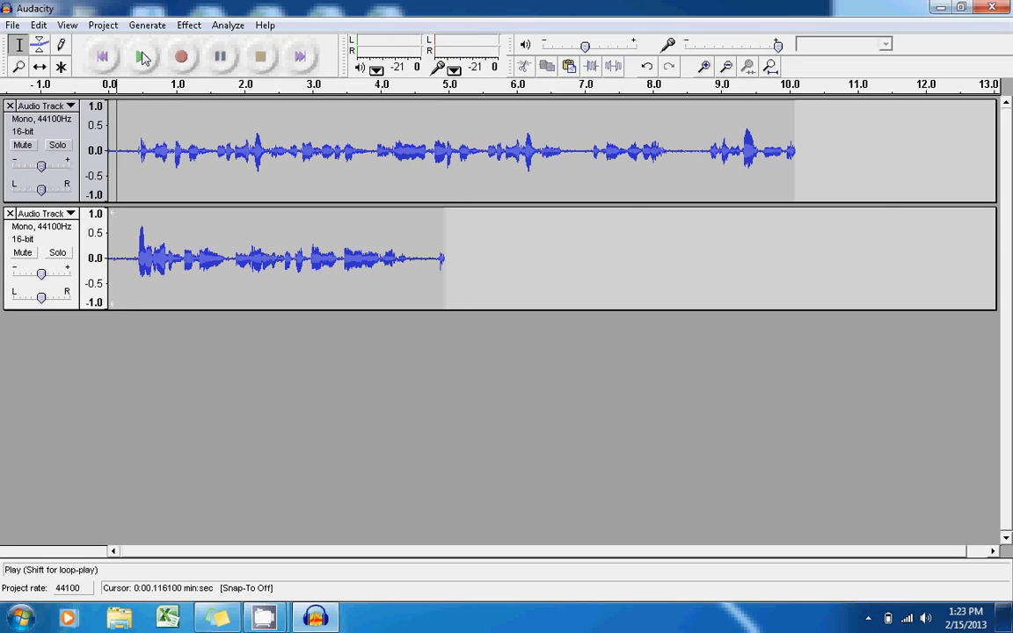
{"action": "left_click", "coordinate": [140, 56]}
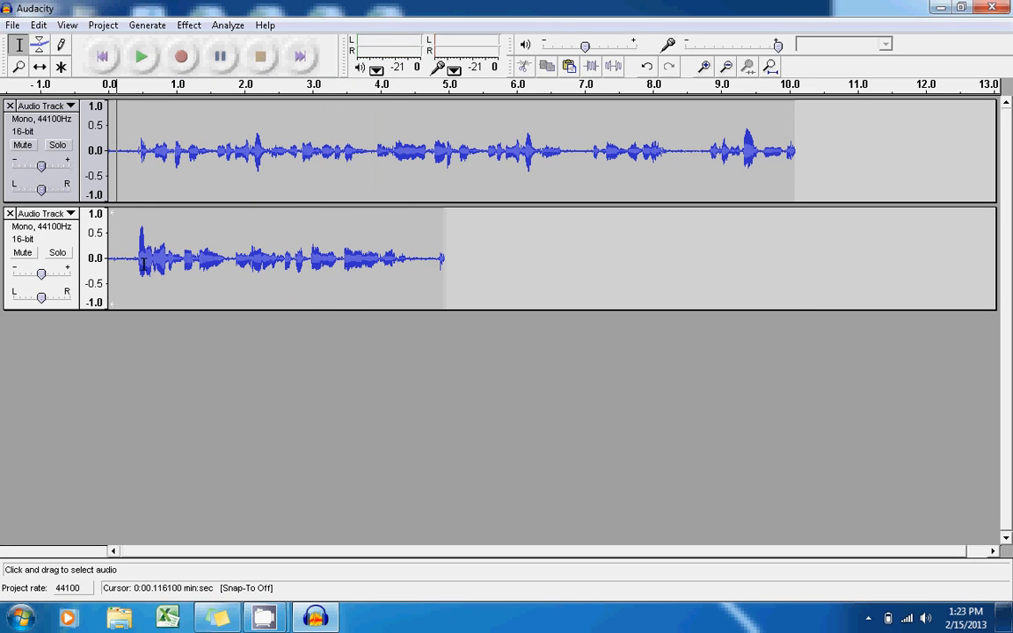
{"action": "mouse_move", "coordinate": [261, 313]}
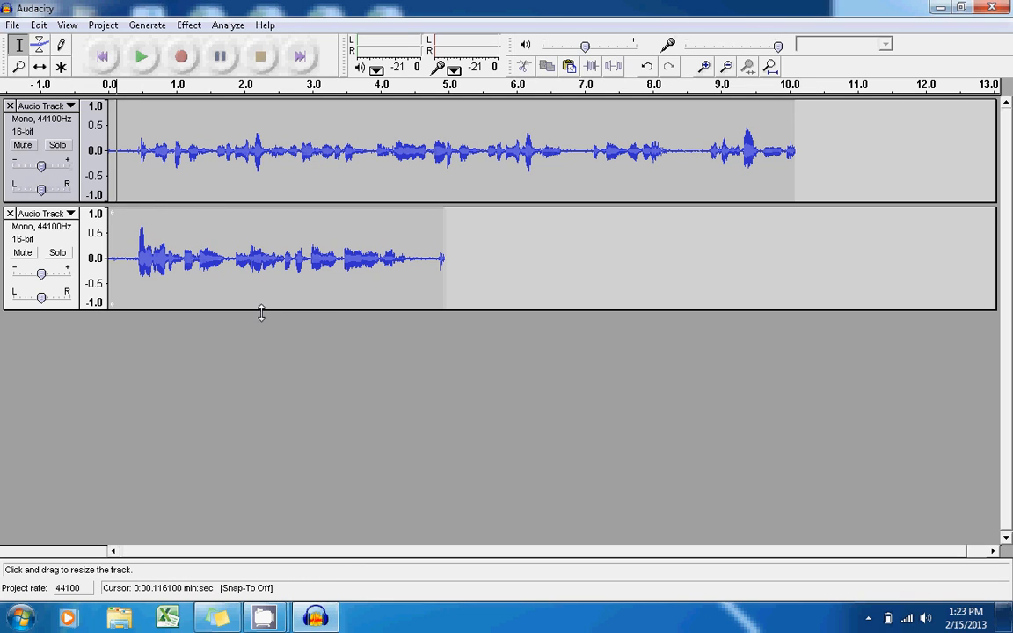
{"action": "mouse_move", "coordinate": [289, 288]}
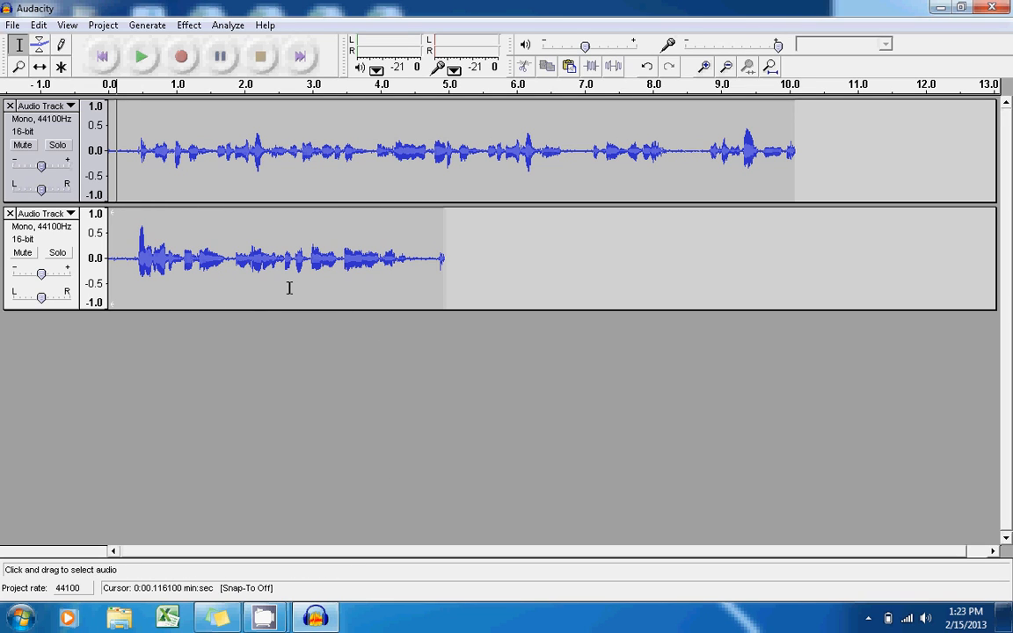
{"action": "mouse_move", "coordinate": [204, 237]}
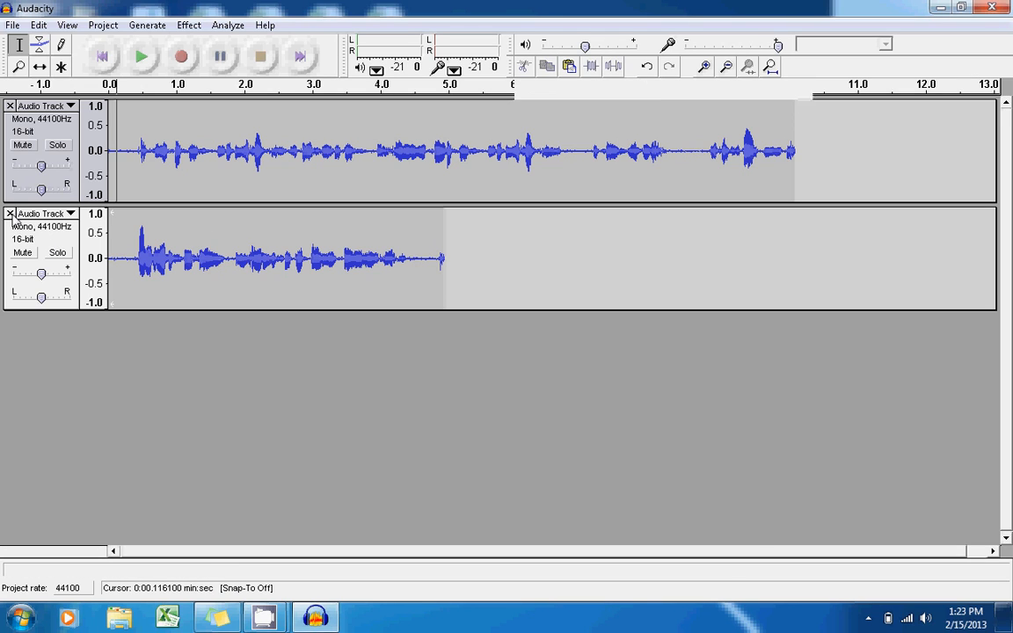
- Remove the newly recorded second track, leaving only the original voice track
{"action": "left_click", "coordinate": [11, 214]}
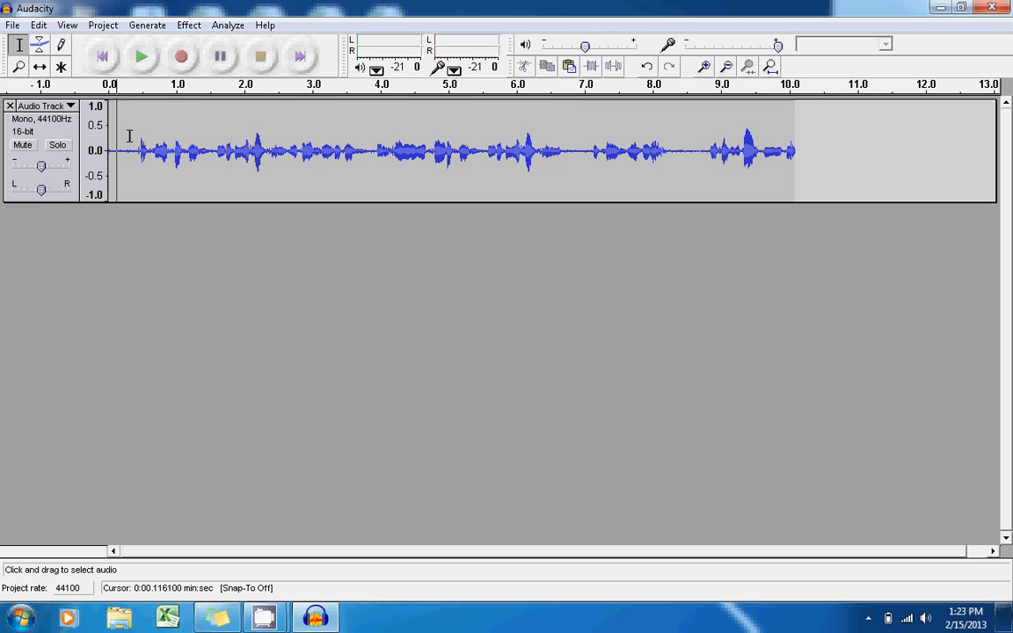
{"action": "mouse_move", "coordinate": [211, 155]}
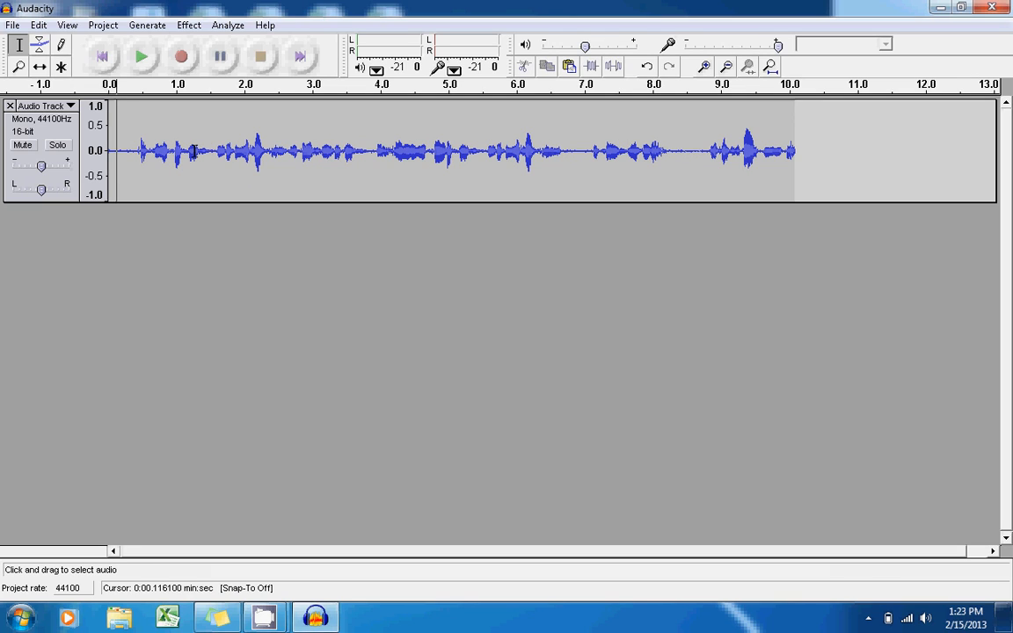
{"action": "mouse_move", "coordinate": [280, 176]}
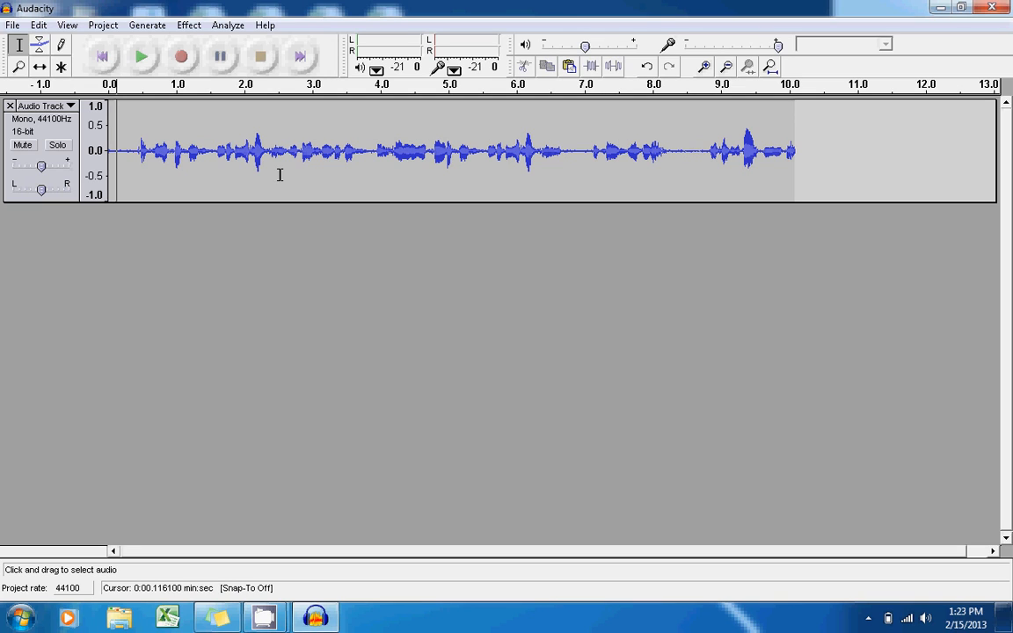
- Zoom back out from the 2.1–2.3 second detail so the whole ten-second voice track is visible
{"action": "left_click", "coordinate": [18, 67]}
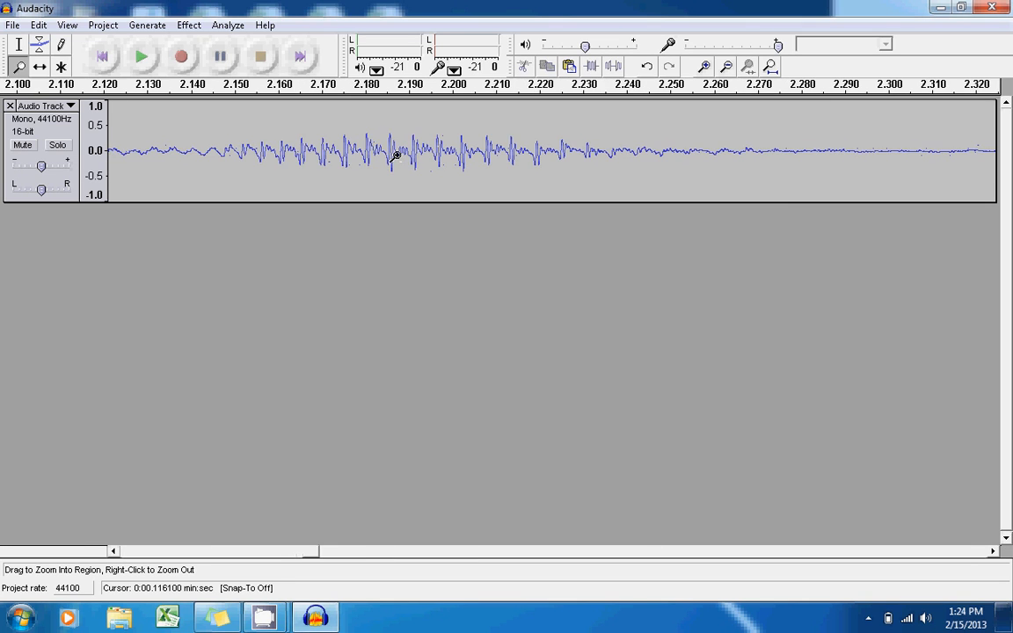
{"action": "mouse_move", "coordinate": [439, 197]}
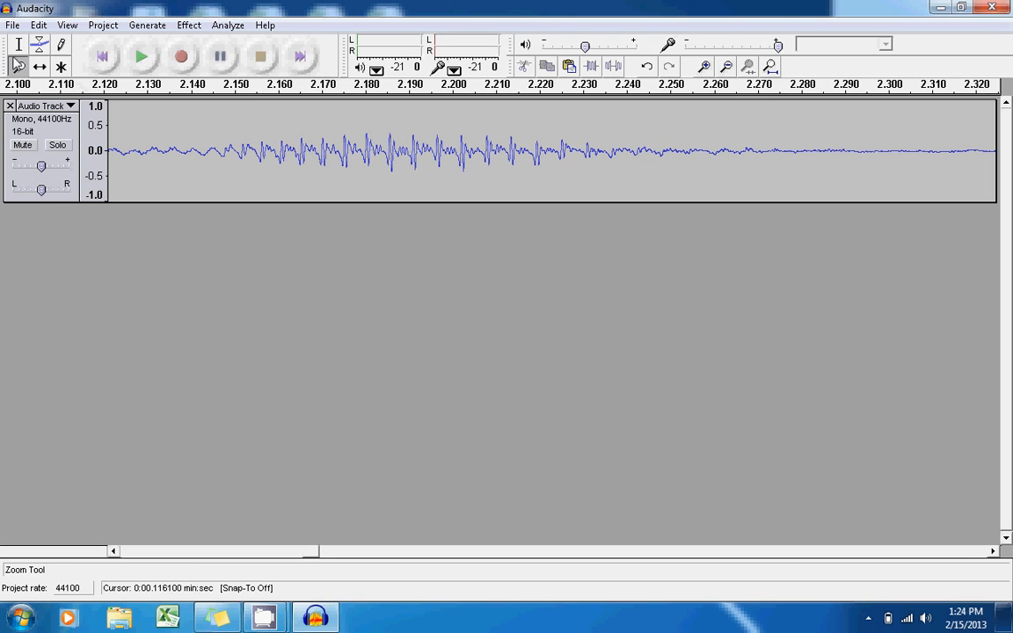
{"action": "left_click", "coordinate": [67, 25]}
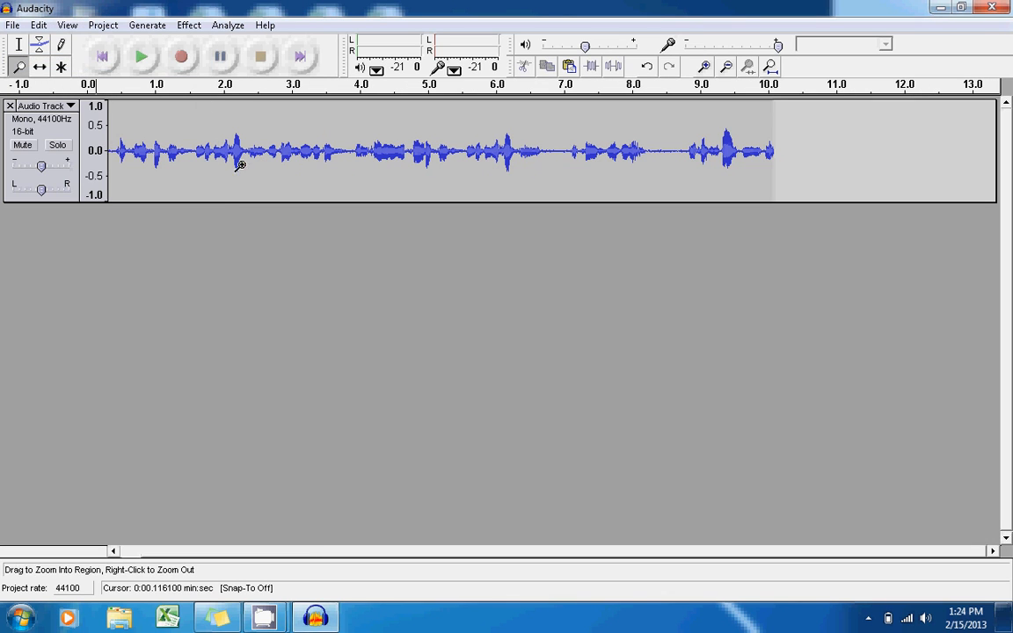
{"action": "mouse_move", "coordinate": [376, 218]}
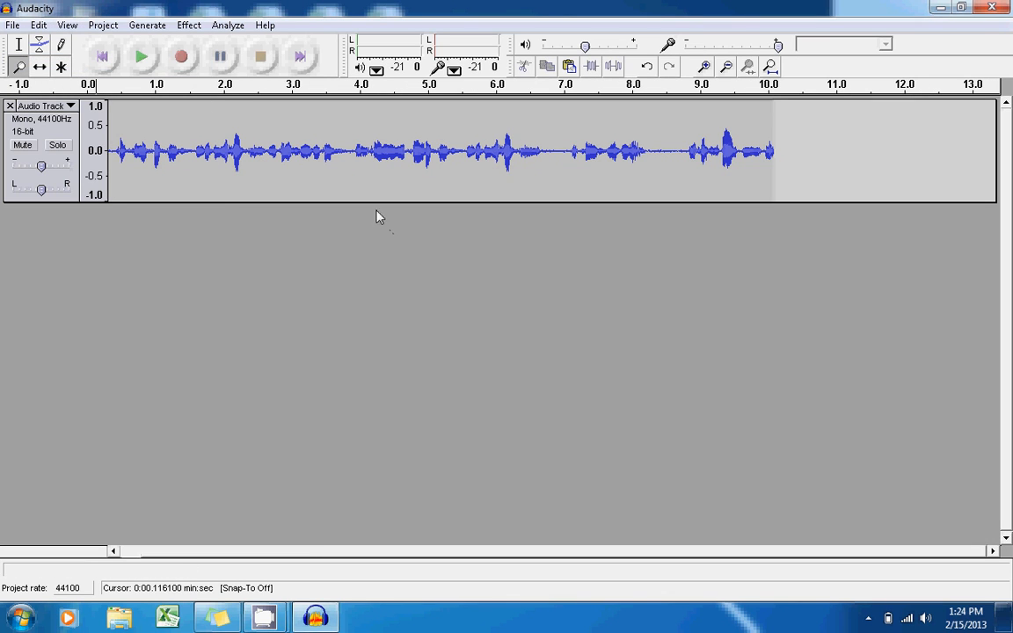
{"action": "mouse_move", "coordinate": [197, 295]}
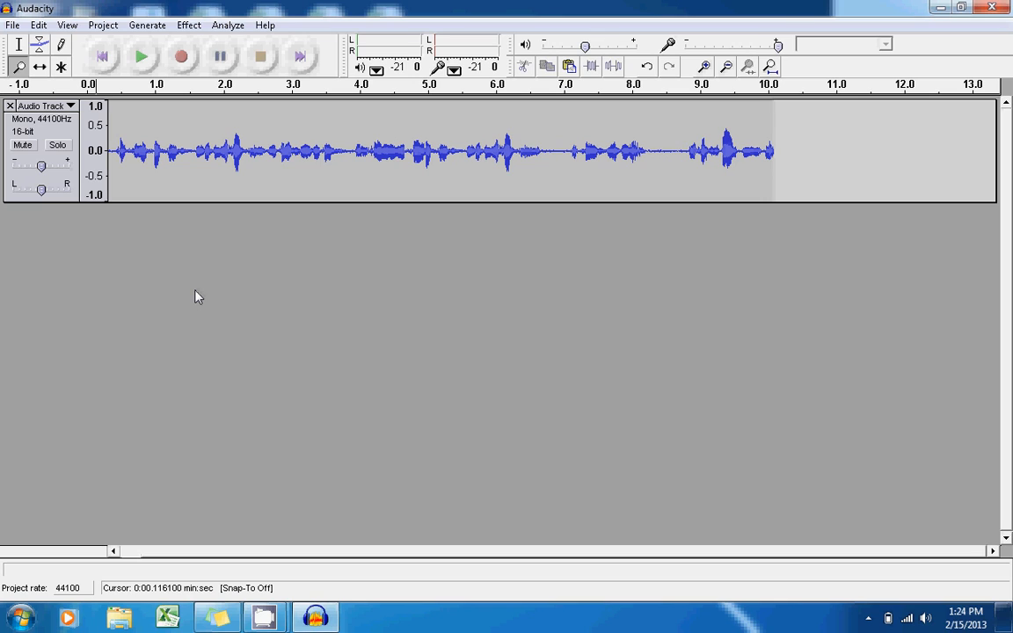
{"action": "mouse_move", "coordinate": [149, 302]}
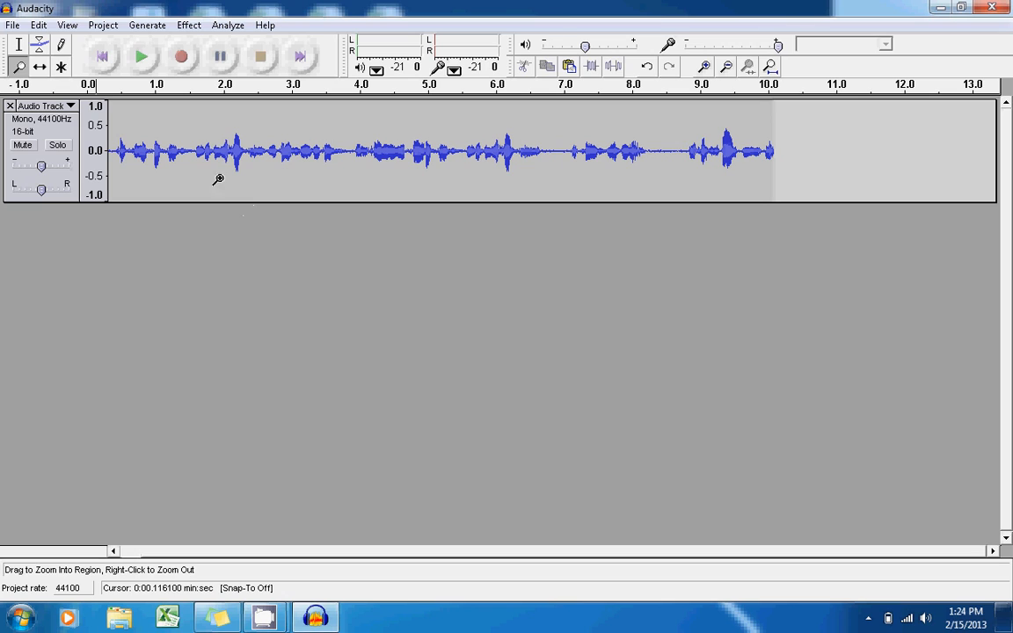
{"action": "mouse_move", "coordinate": [229, 294]}
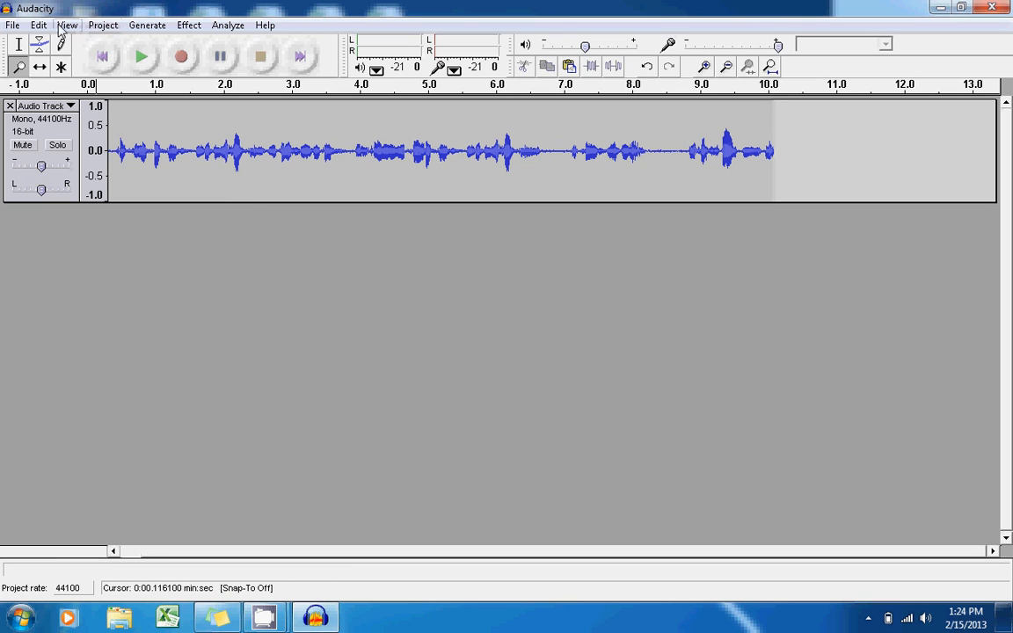
- Import the Get Ready for This MP3 as a stereo music track below the voice
{"action": "left_click", "coordinate": [102, 25]}
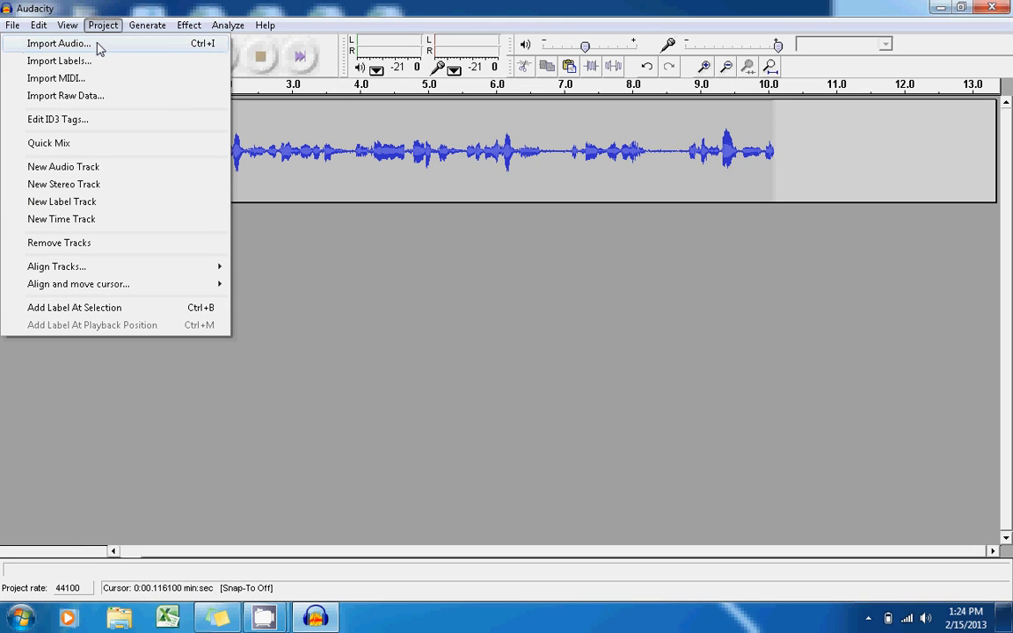
{"action": "left_click", "coordinate": [60, 42]}
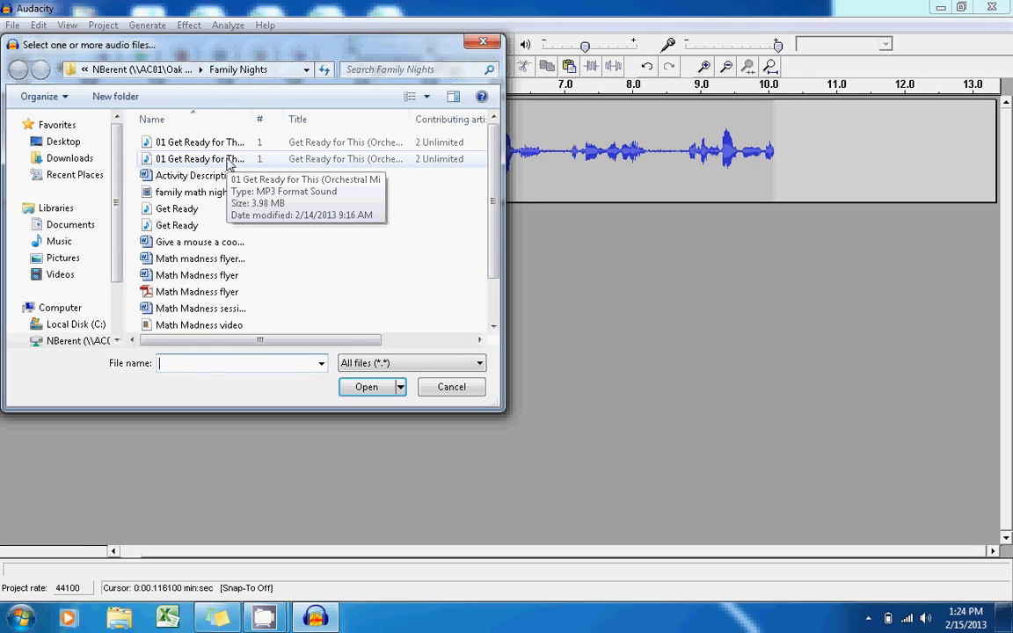
{"action": "left_click", "coordinate": [365, 387]}
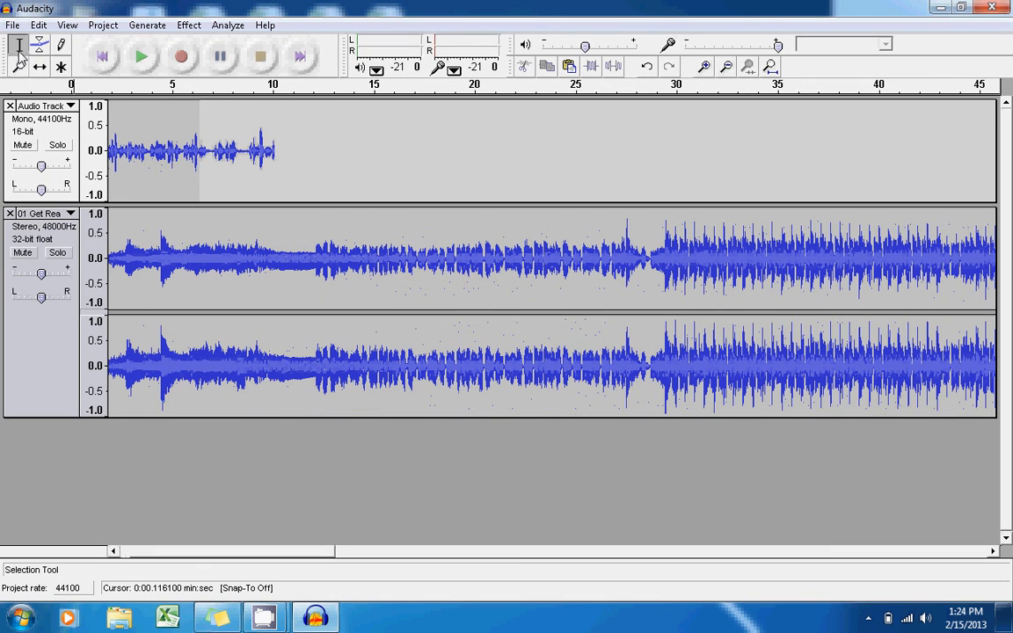
- Play voice and music together from about three seconds and lower the music track's gain
{"action": "left_click", "coordinate": [142, 56]}
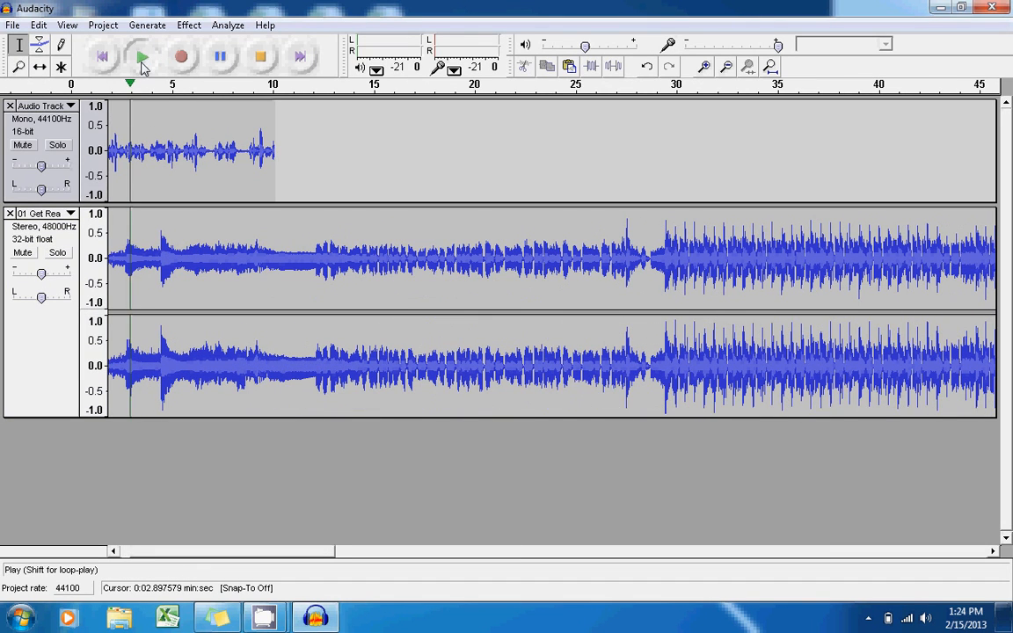
{"action": "left_click", "coordinate": [142, 56]}
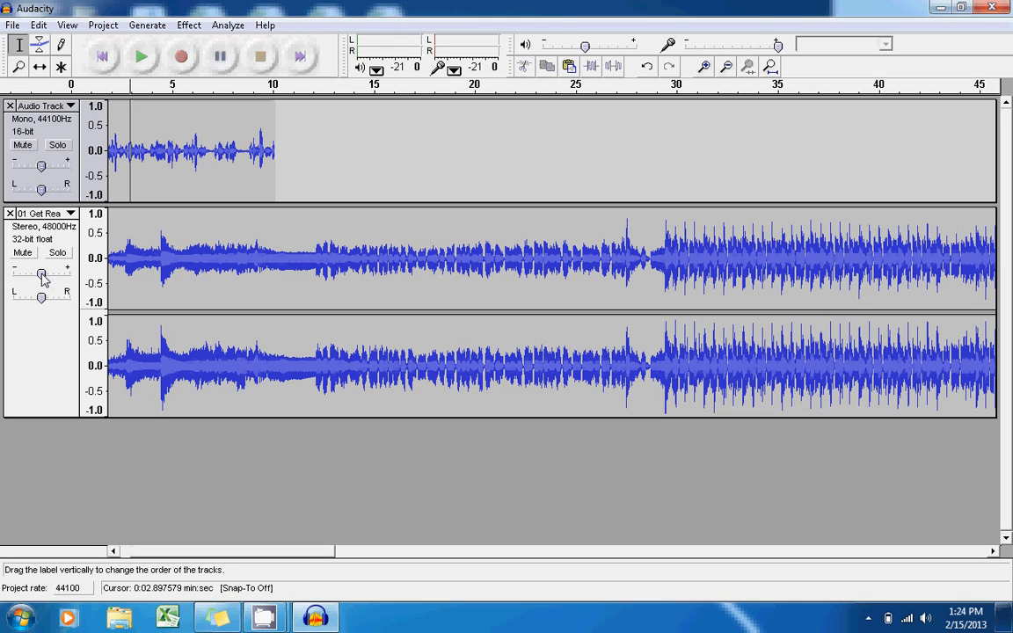
{"action": "mouse_move", "coordinate": [38, 253]}
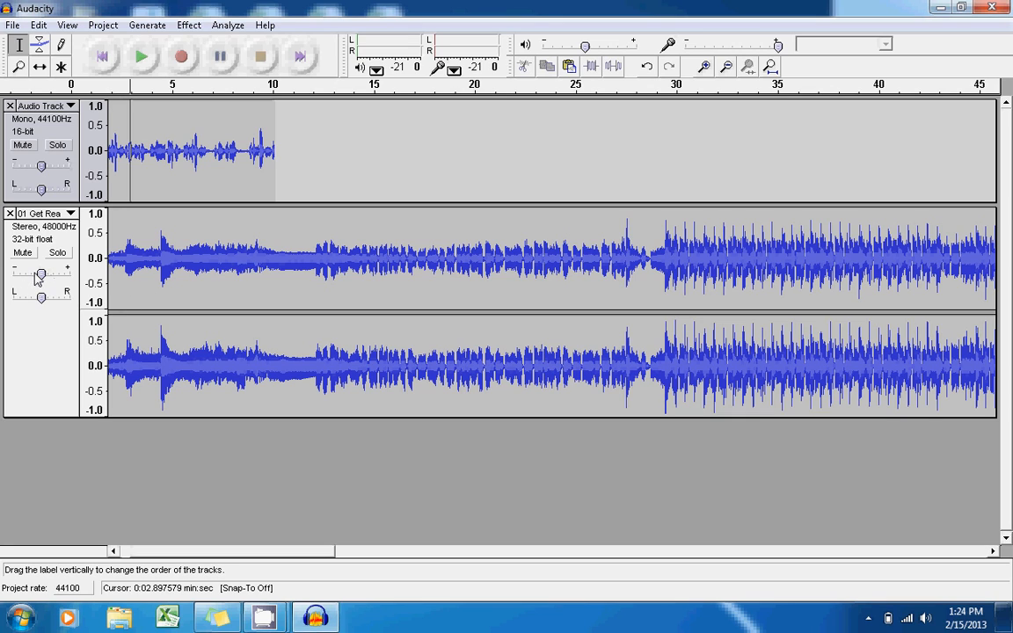
{"action": "left_click_drag", "start_coordinate": [44, 274], "coordinate": [38, 274]}
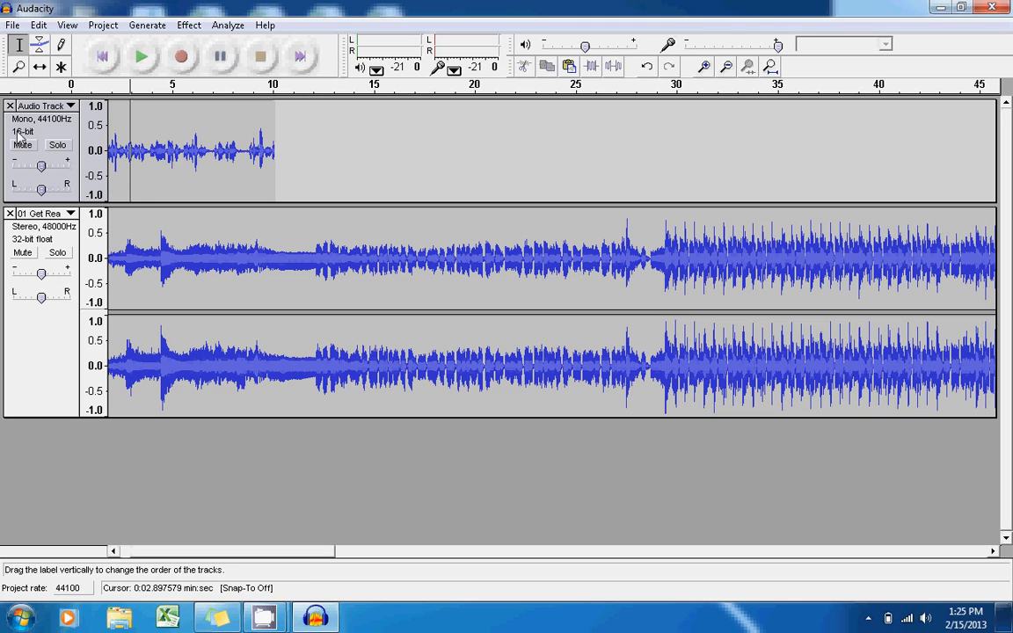
{"action": "mouse_move", "coordinate": [222, 155]}
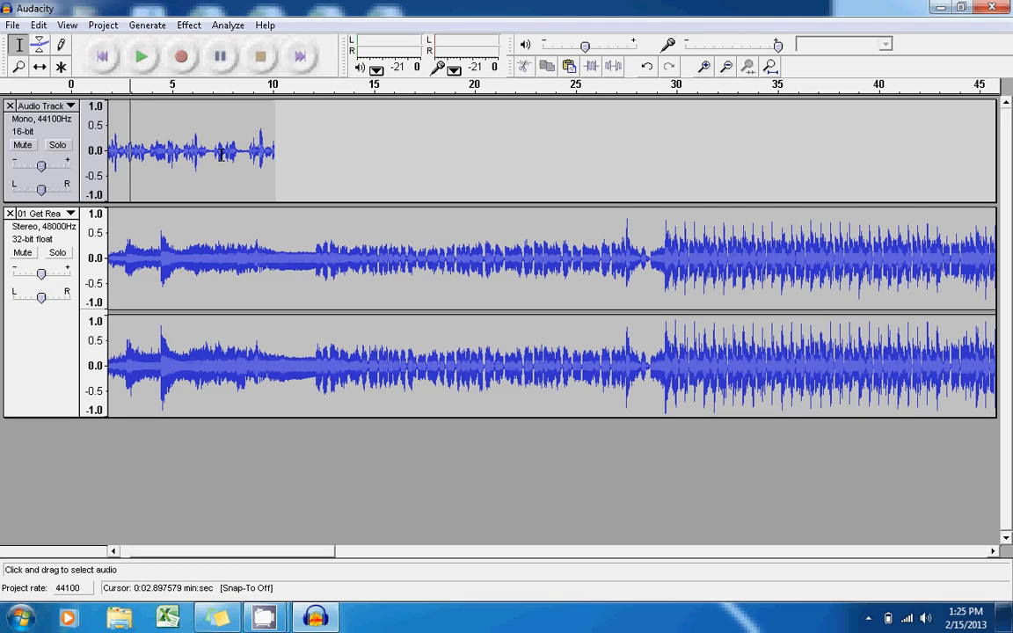
{"action": "left_click_drag", "start_coordinate": [278, 255], "coordinate": [446, 255]}
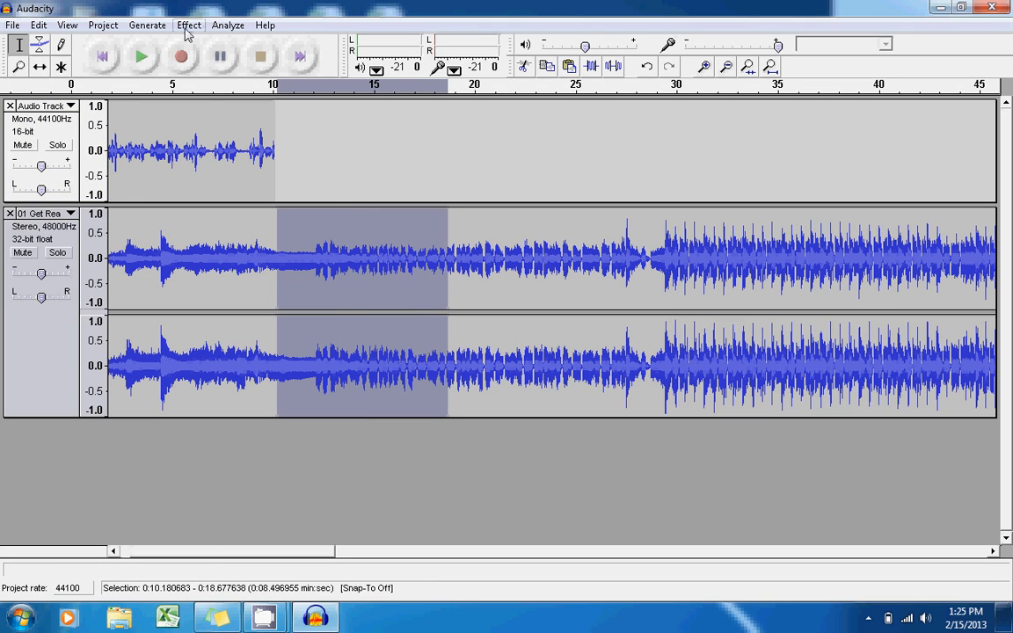
{"action": "left_click", "coordinate": [188, 24]}
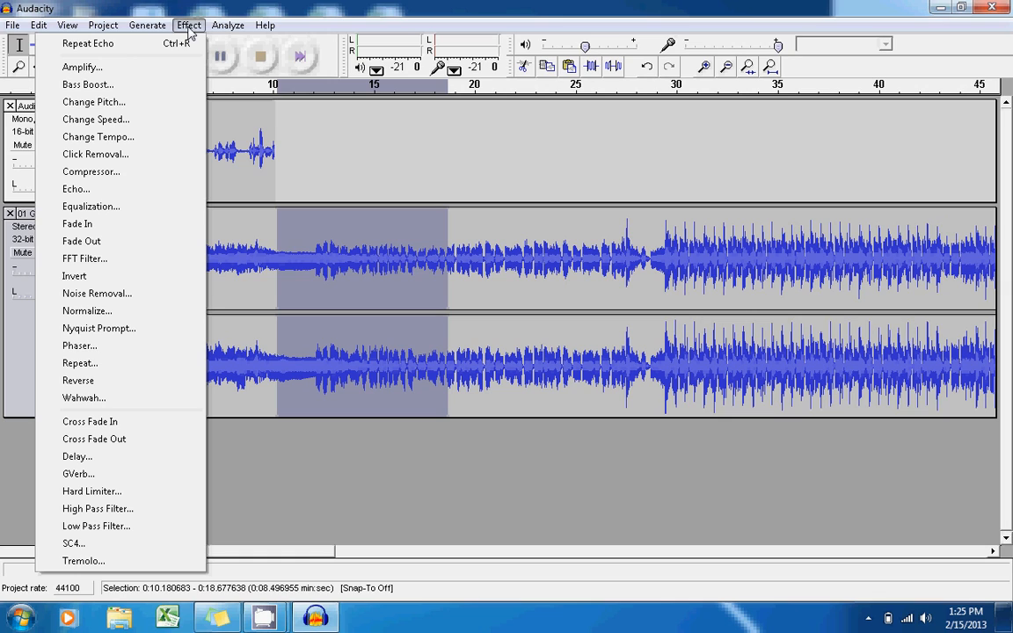
{"action": "mouse_move", "coordinate": [431, 309]}
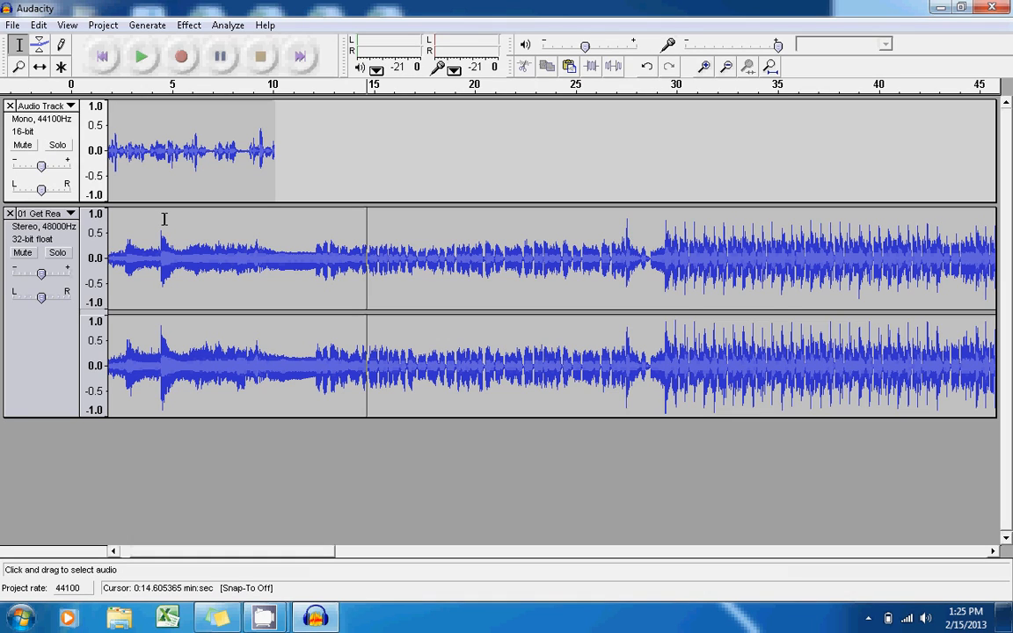
{"action": "left_click", "coordinate": [41, 67]}
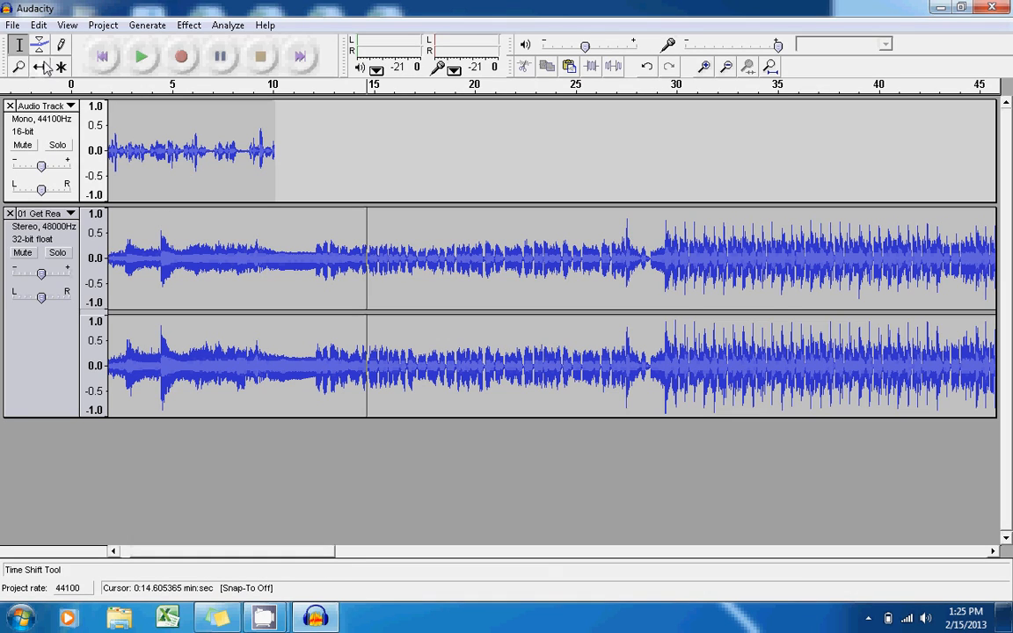
{"action": "left_click", "coordinate": [13, 24]}
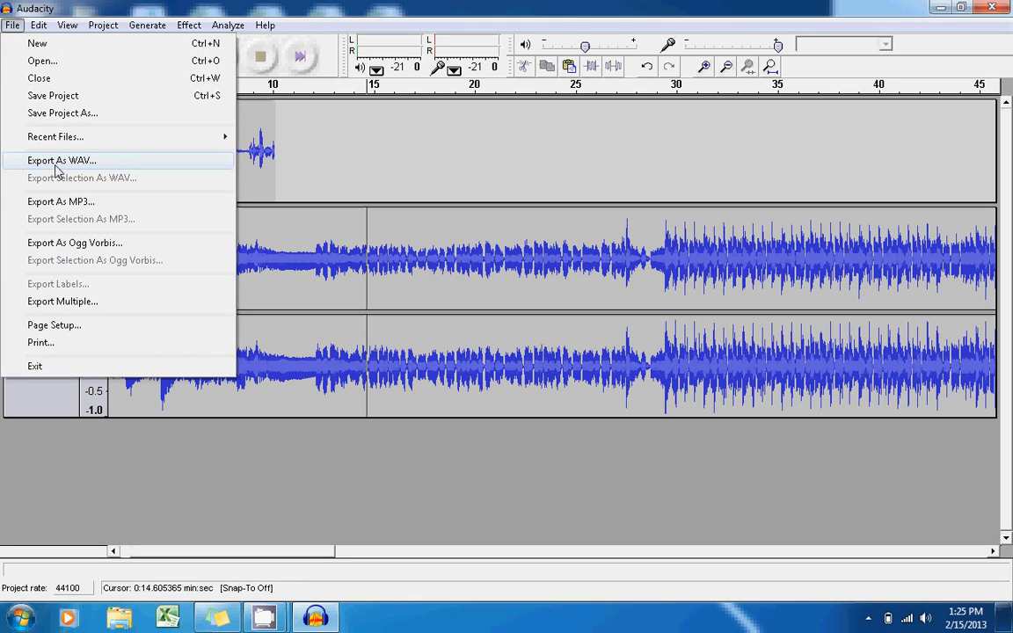
{"action": "mouse_move", "coordinate": [60, 201]}
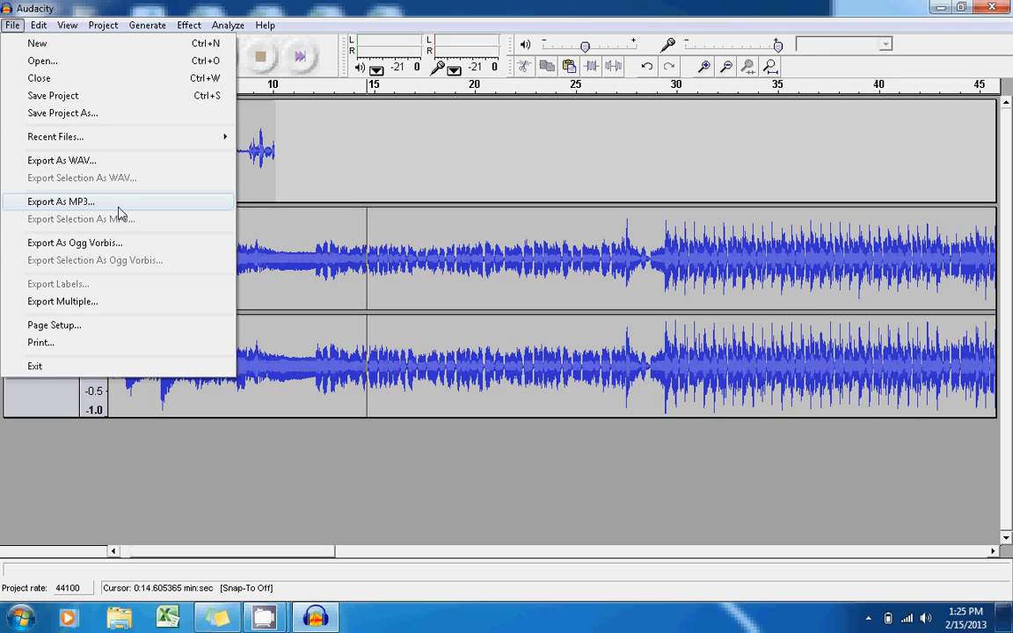
- Export the project as WAV mixed to stereo, overwriting the existing sample.wav
{"action": "left_click", "coordinate": [60, 200]}
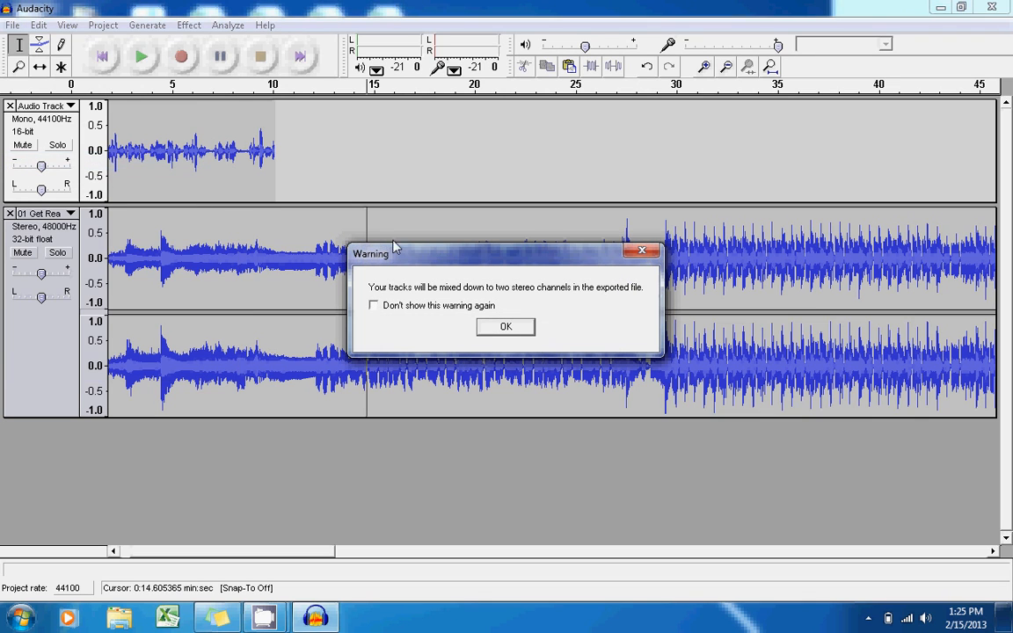
{"action": "left_click", "coordinate": [506, 325]}
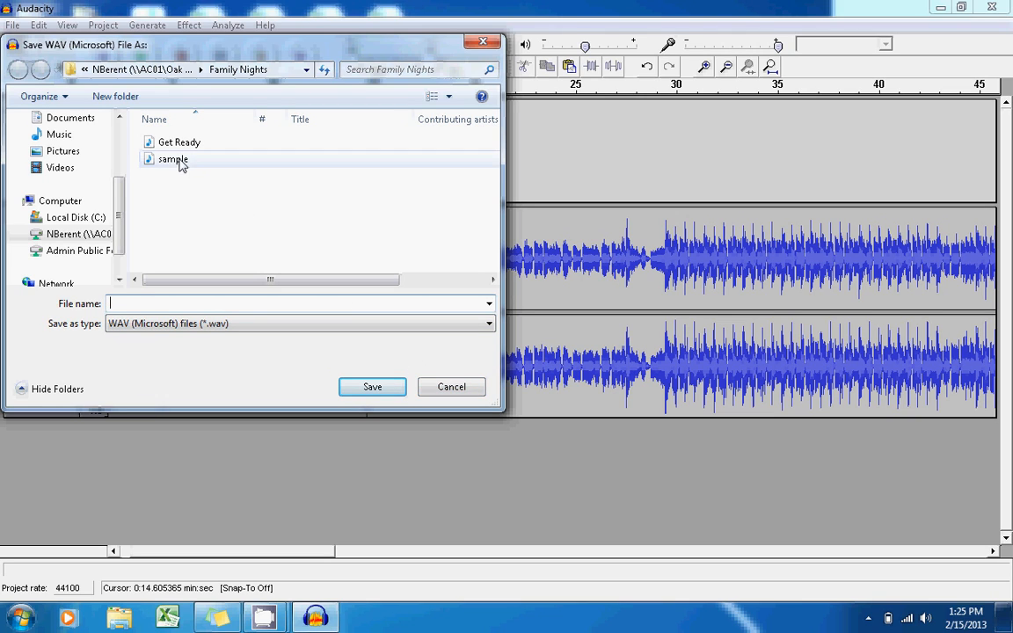
{"action": "left_click", "coordinate": [373, 387]}
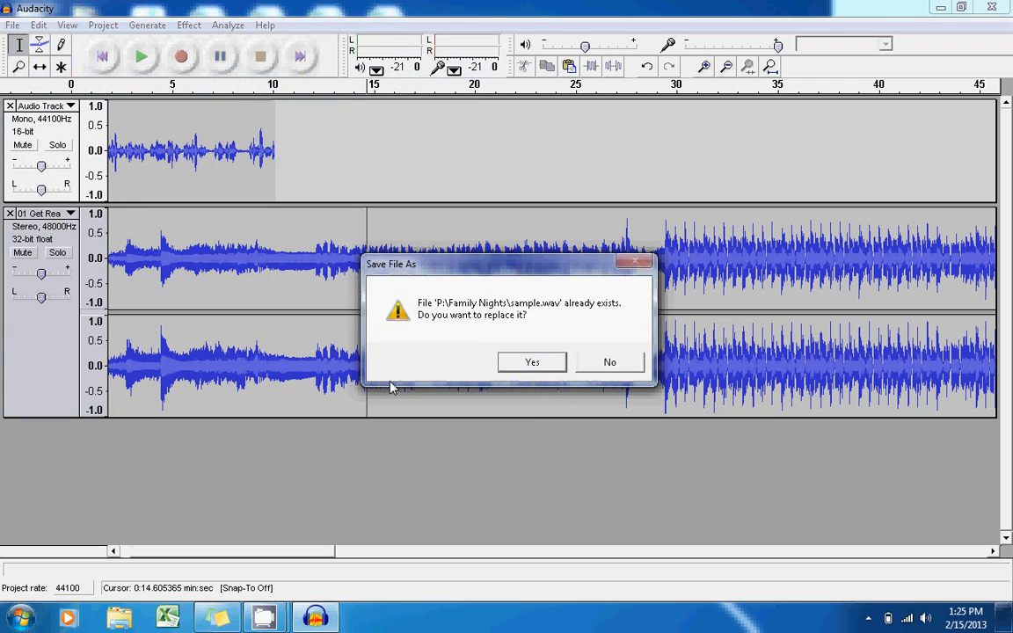
{"action": "left_click", "coordinate": [531, 362]}
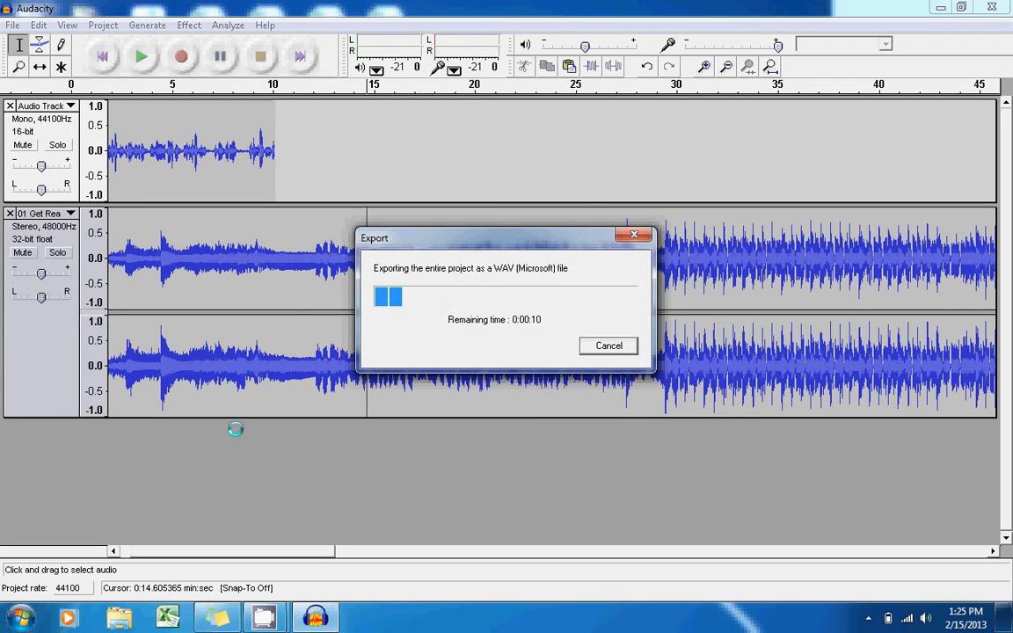